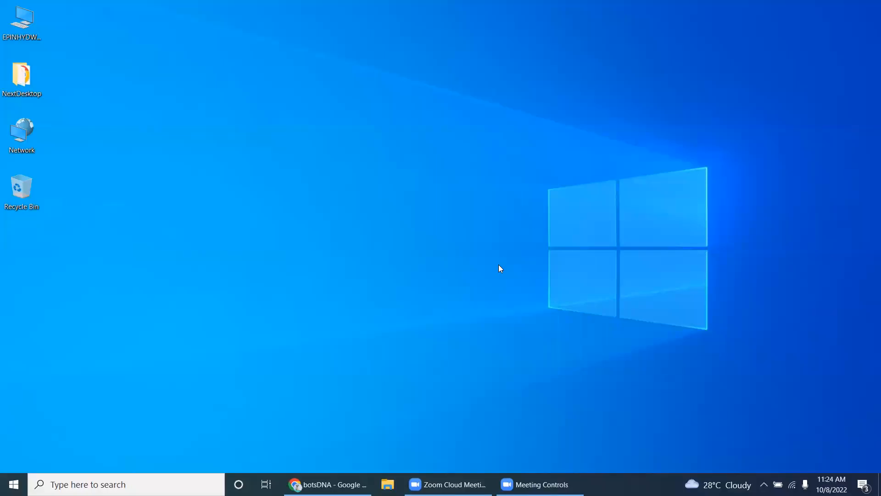
pyautogui.moveTo(450, 327)
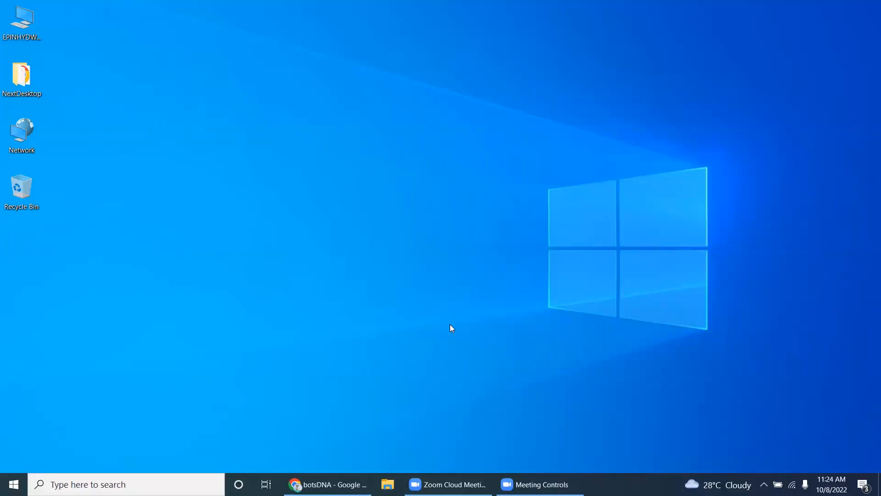
pyautogui.moveTo(397, 409)
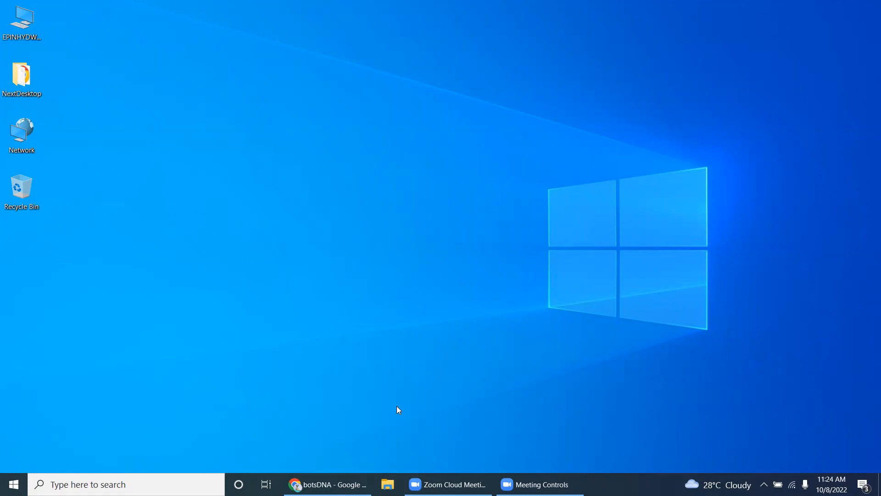
# Restore the Chrome window showing the botsDNA home page from the taskbar
pyautogui.click(326, 484)
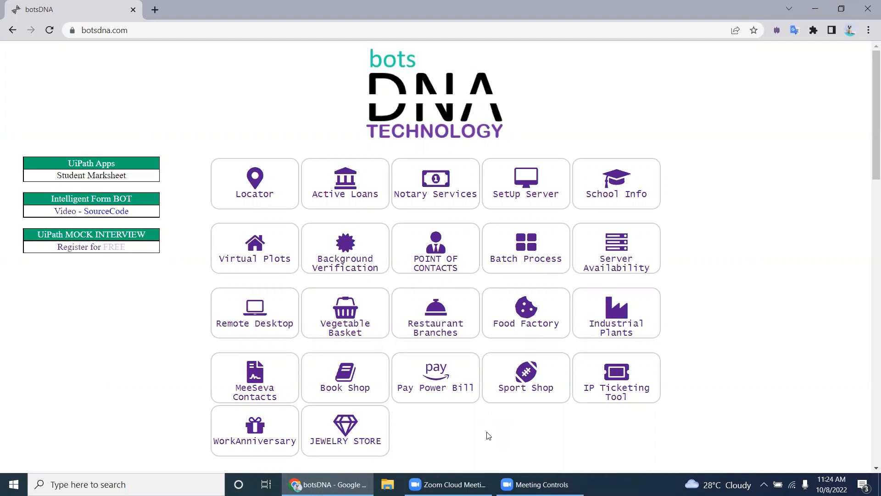
pyautogui.moveTo(420, 434)
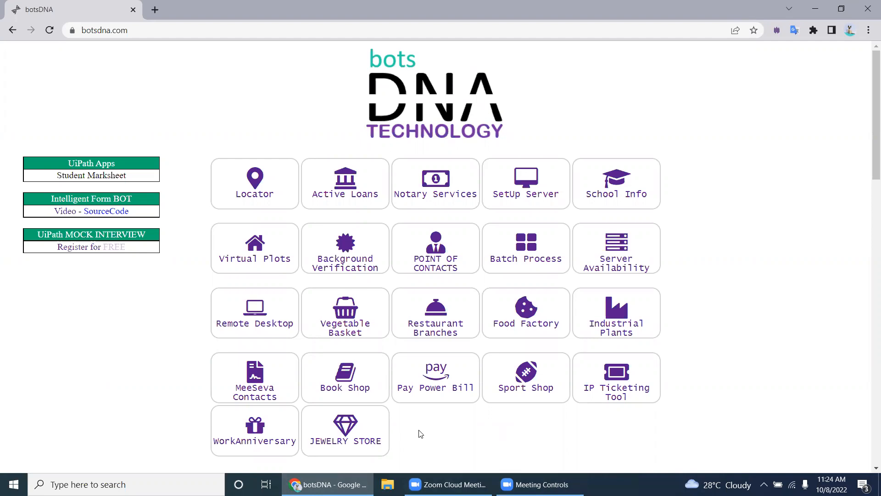
# Open the Jewelry Store tile, go back home, and open Jewelry Store again
pyautogui.click(344, 429)
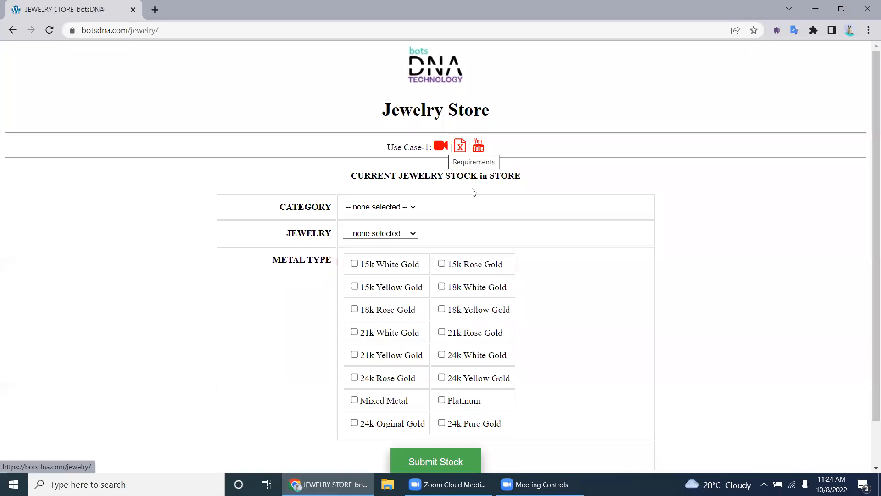
pyautogui.moveTo(477, 146)
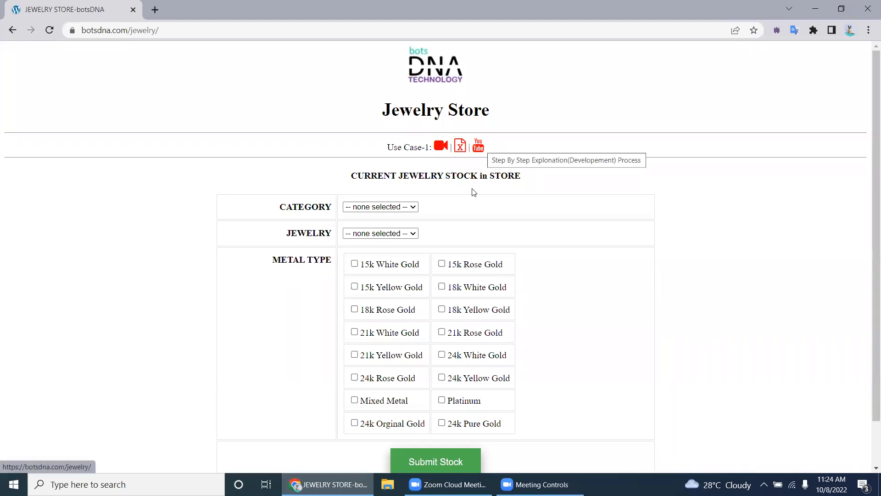
pyautogui.moveTo(630, 156)
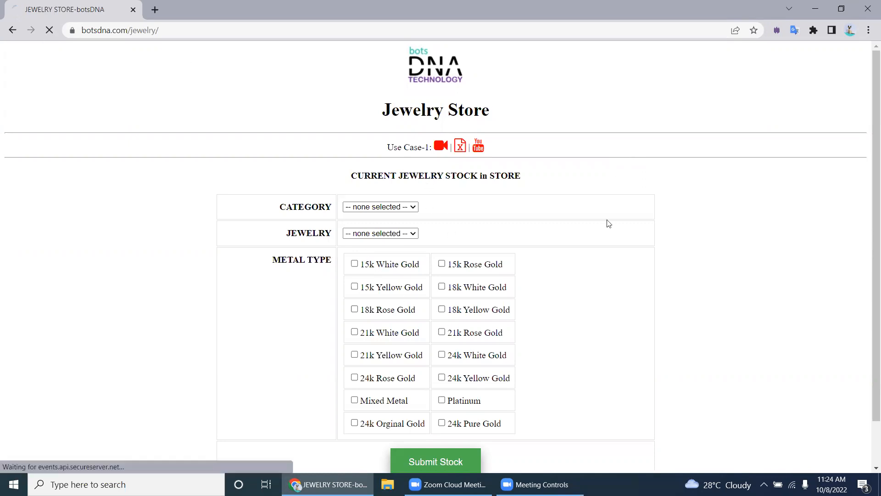
pyautogui.click(12, 30)
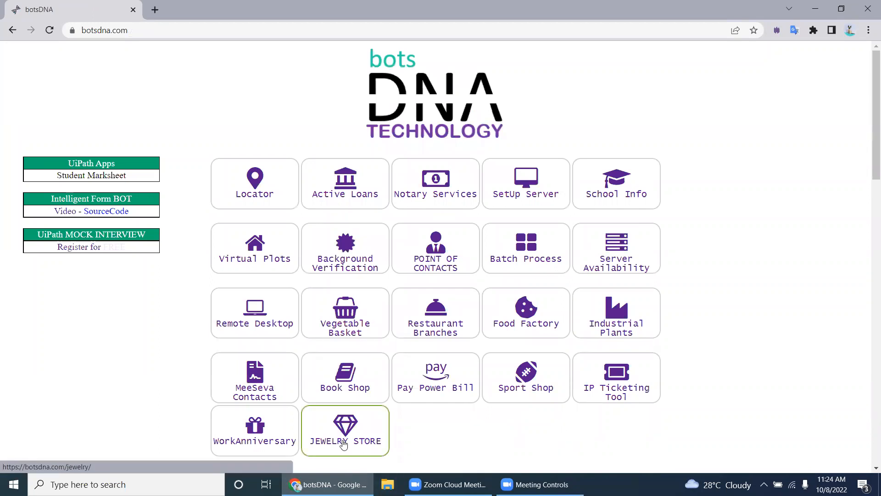
pyautogui.click(345, 430)
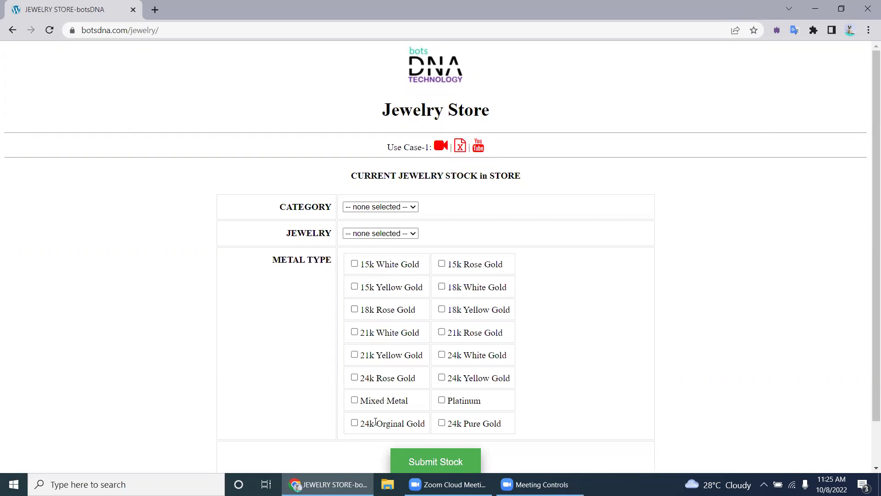
pyautogui.moveTo(493, 195)
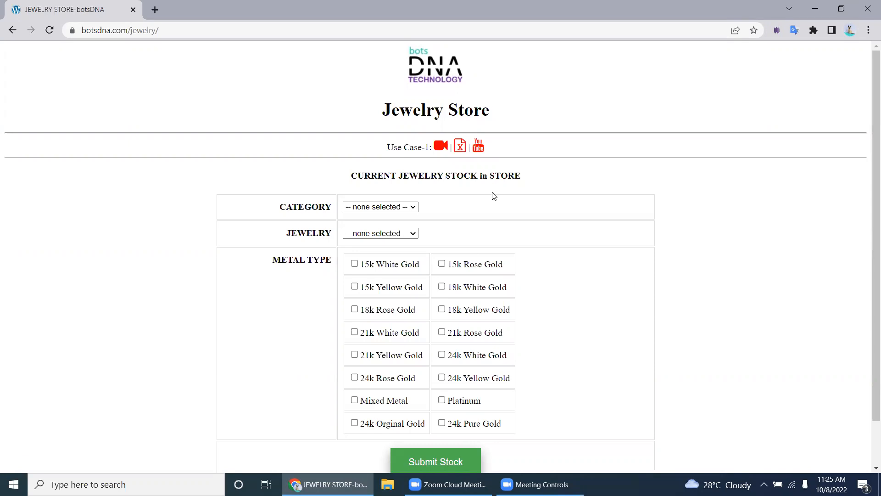
pyautogui.moveTo(460, 146)
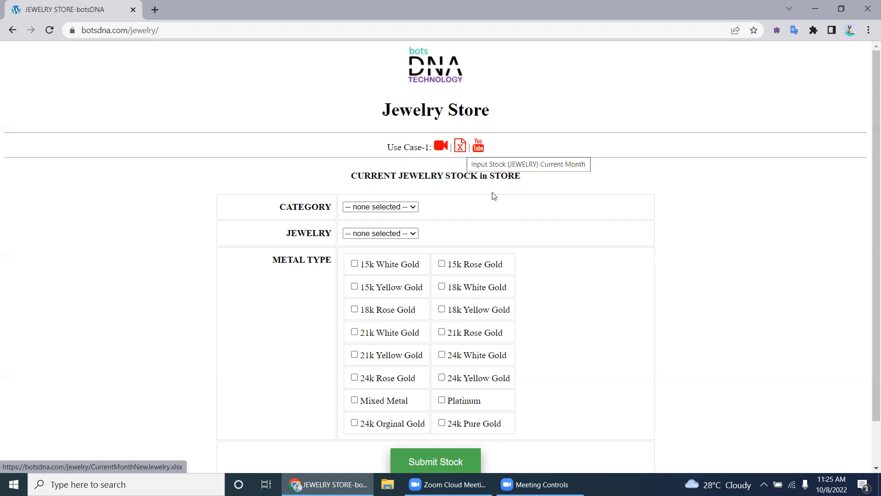
# Download CurrentMonthNewJewelry.xlsx into a new JewelryStock folder on the Desktop
pyautogui.click(459, 145)
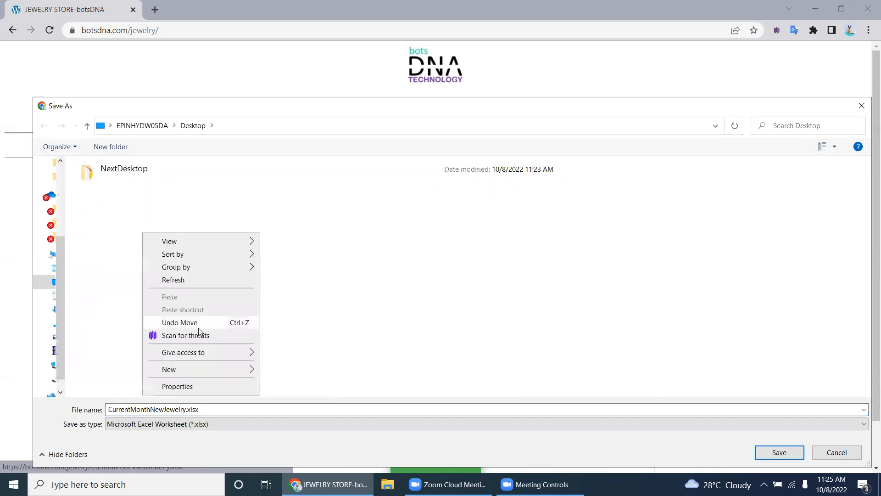
pyautogui.click(169, 369)
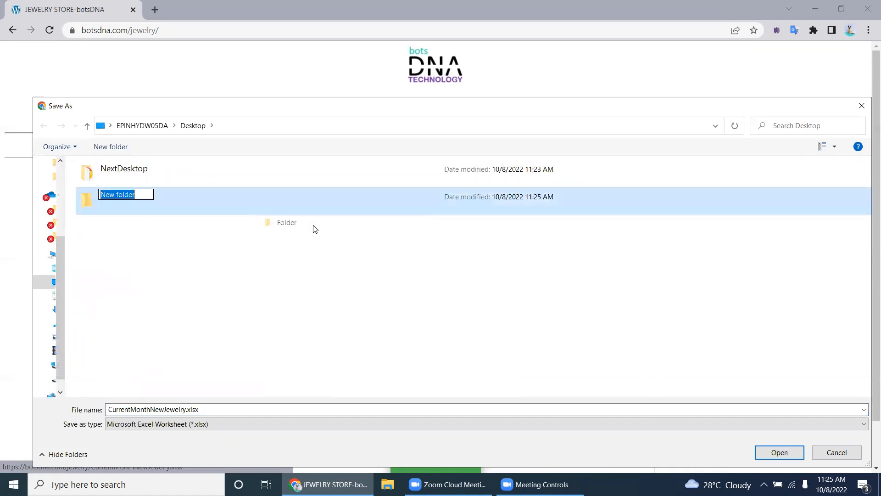
pyautogui.write('1')
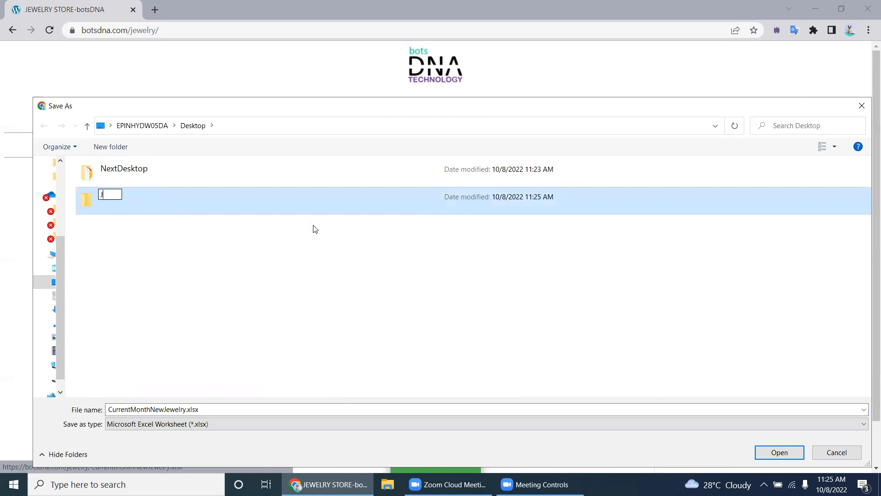
pyautogui.write('JewelryS')
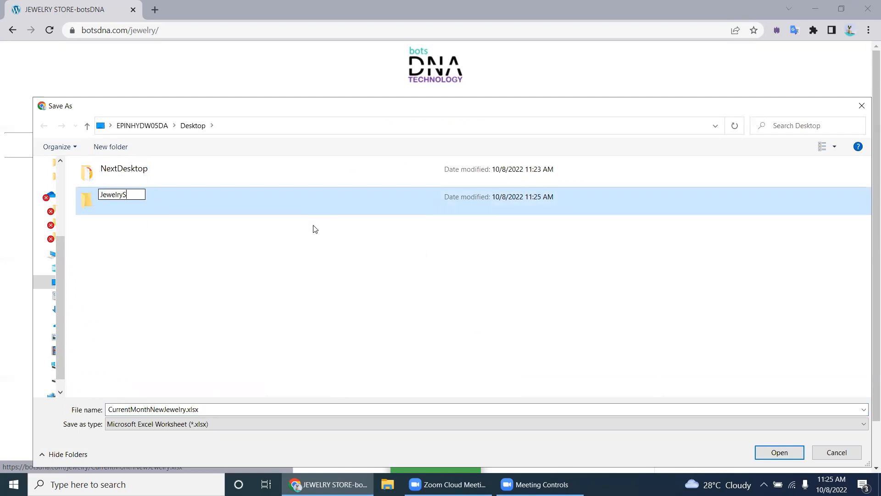
pyautogui.write('to')
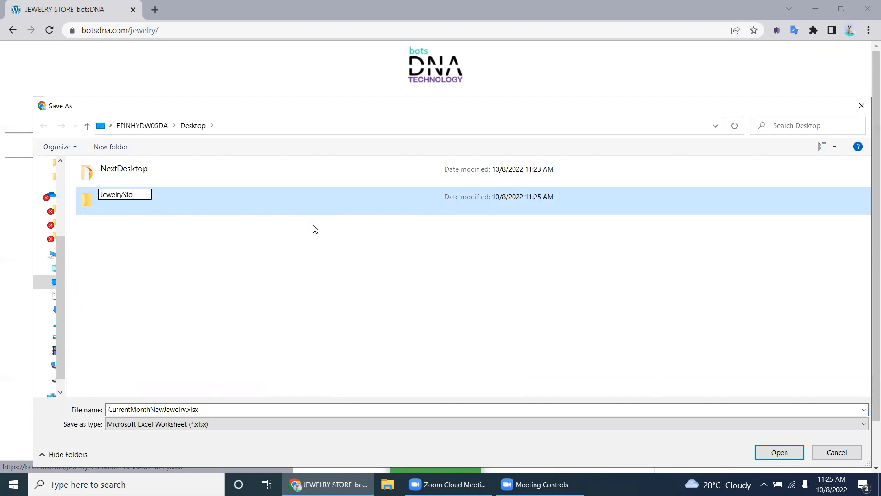
pyautogui.doubleClick(116, 199)
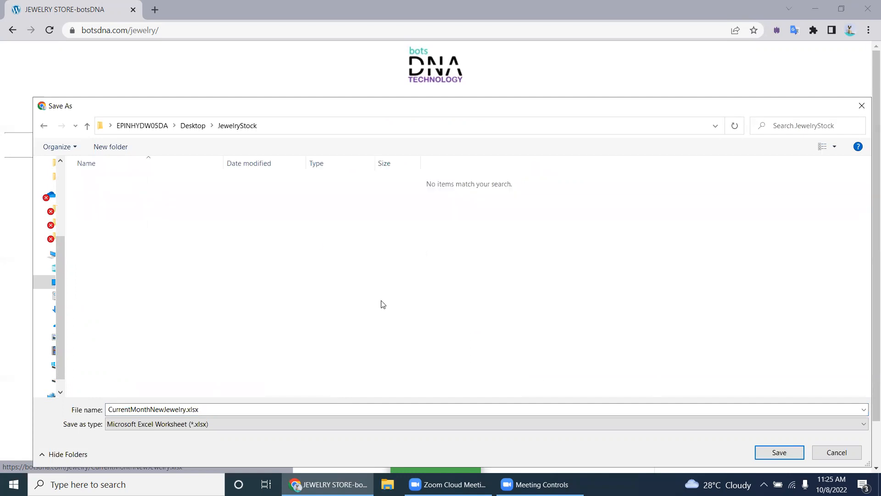
pyautogui.click(778, 452)
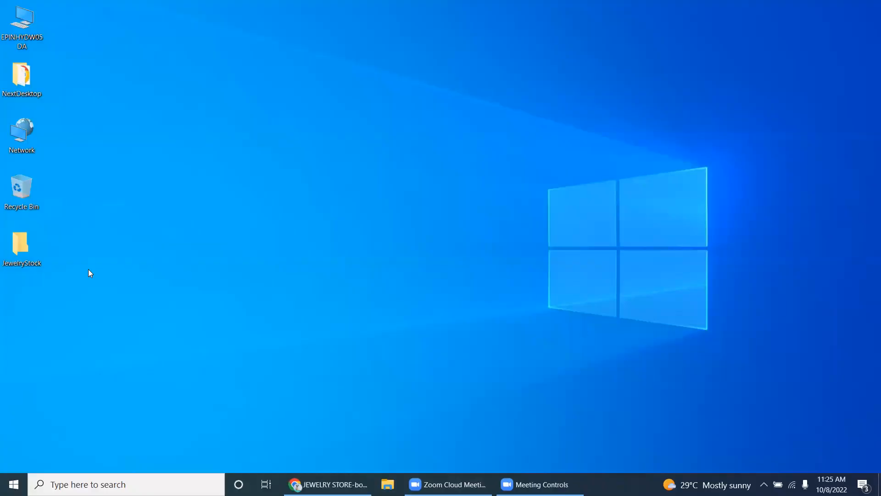
pyautogui.moveTo(236, 242)
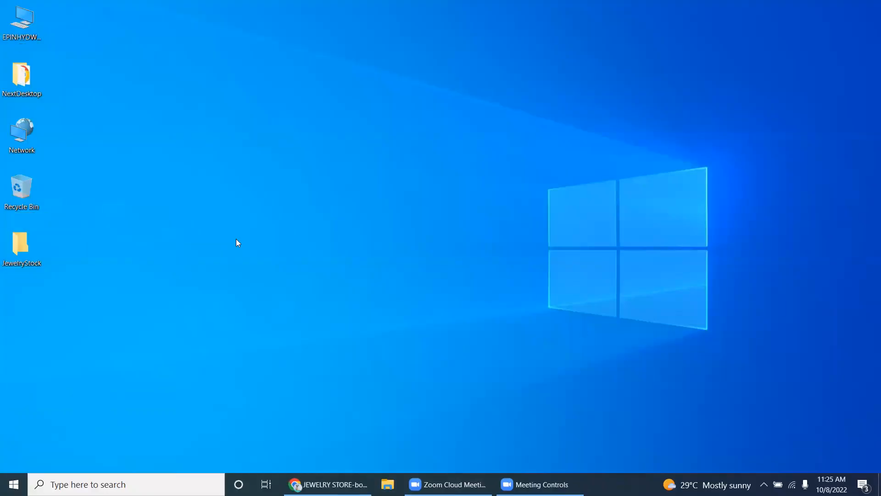
# Open CurrentMonthNewJewelry.xlsx from the JewelryStock folder and enable editing
pyautogui.doubleClick(21, 243)
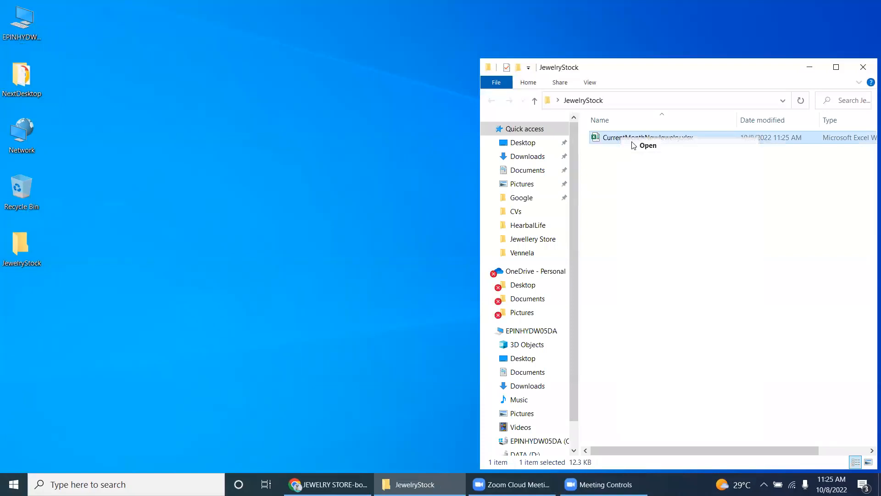
pyautogui.doubleClick(647, 137)
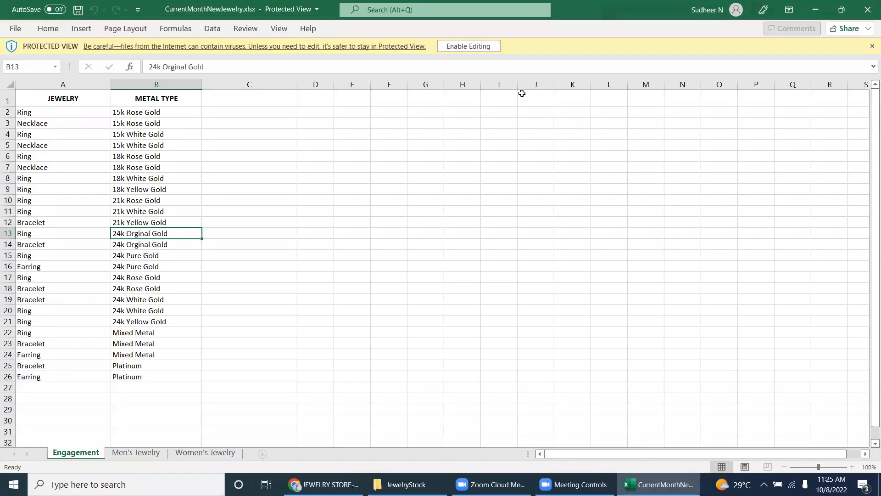
pyautogui.click(467, 46)
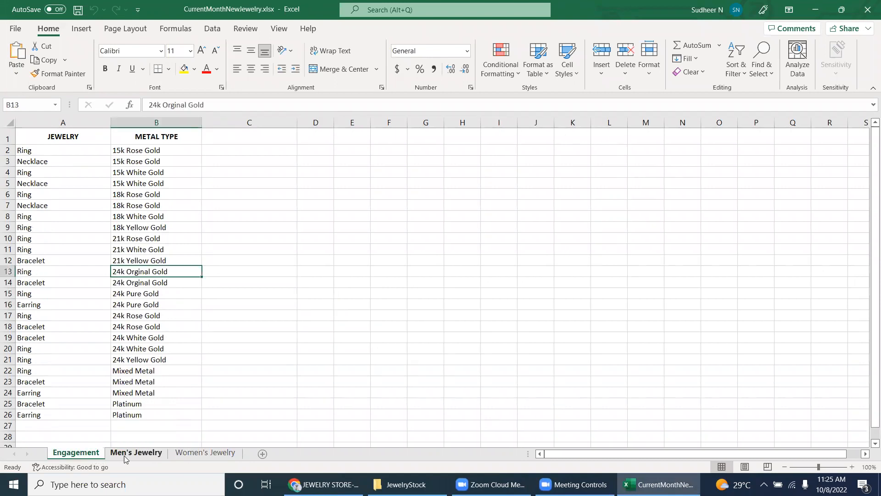
# Browse the Women's, Engagement and Men's Jewelry sheets, ending on the Engagement sheet
pyautogui.click(204, 452)
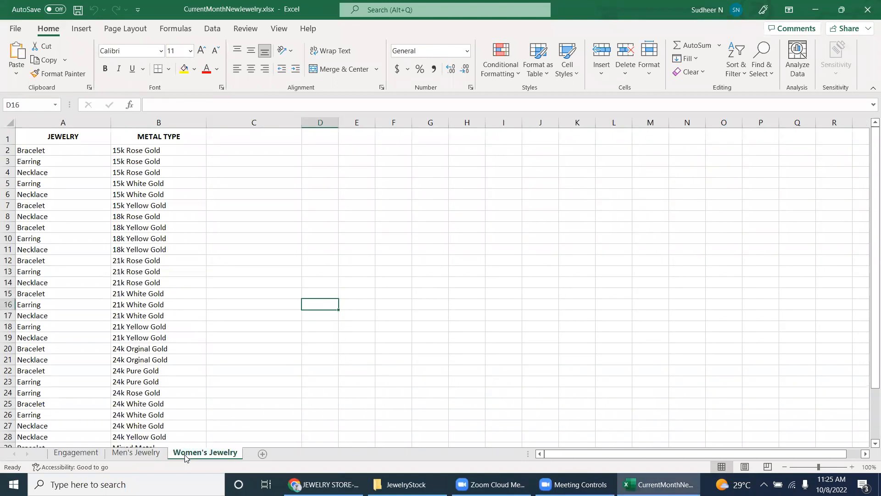
pyautogui.click(75, 452)
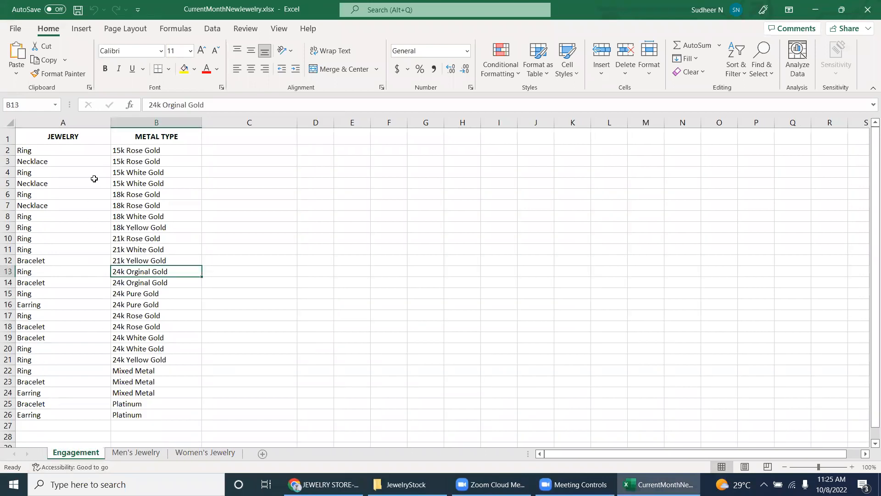
pyautogui.click(136, 452)
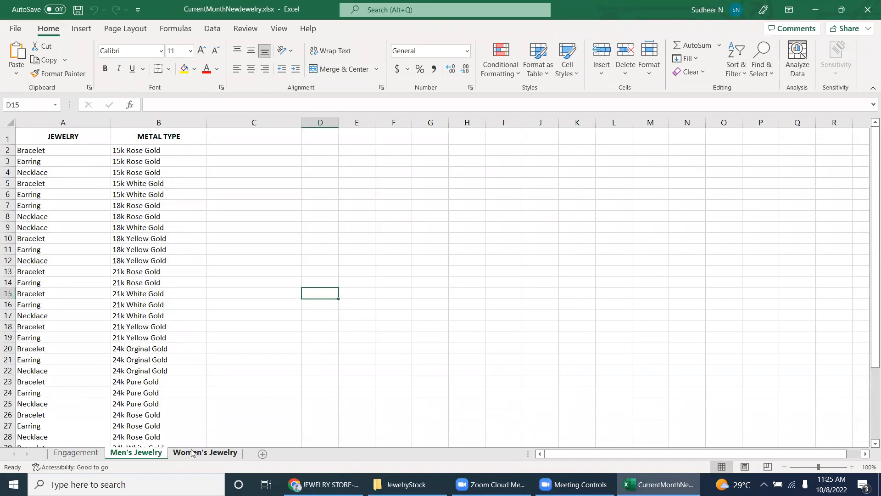
pyautogui.click(64, 150)
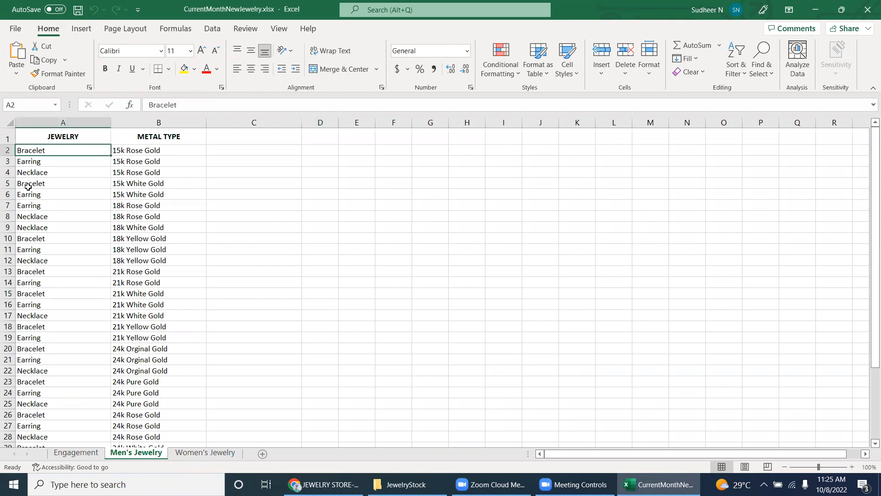
pyautogui.click(159, 149)
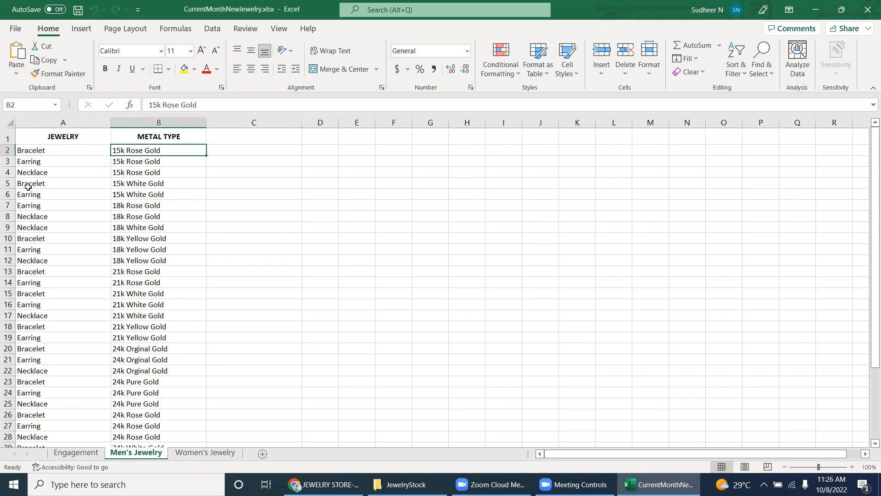
pyautogui.click(75, 452)
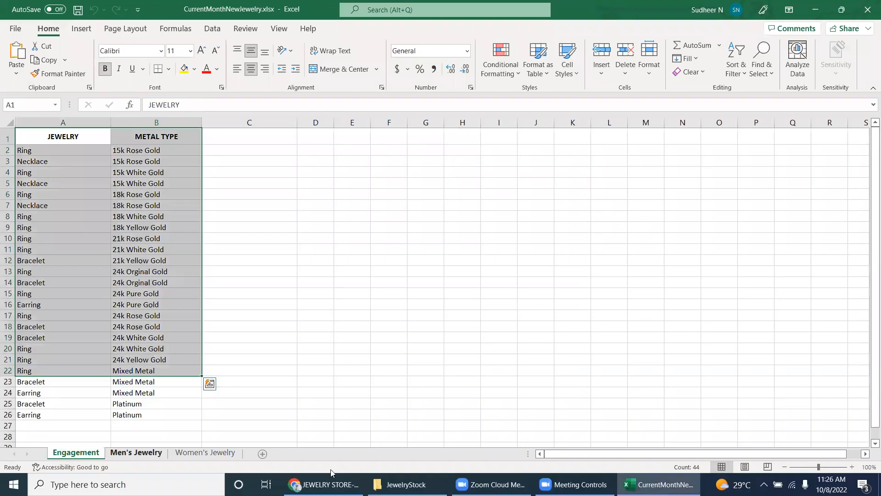
# Review the Engagement stock rows in Excel and return to the Jewelry Store form in Chrome
pyautogui.click(323, 484)
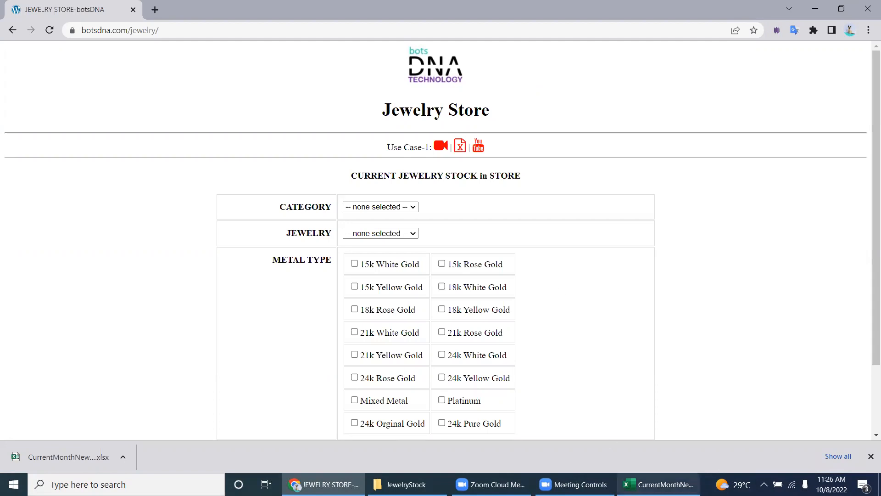
pyautogui.click(657, 484)
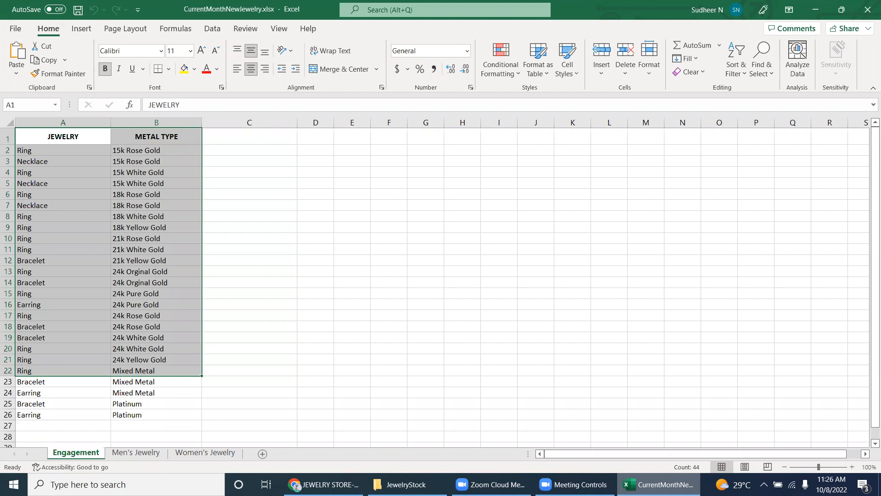
pyautogui.click(498, 381)
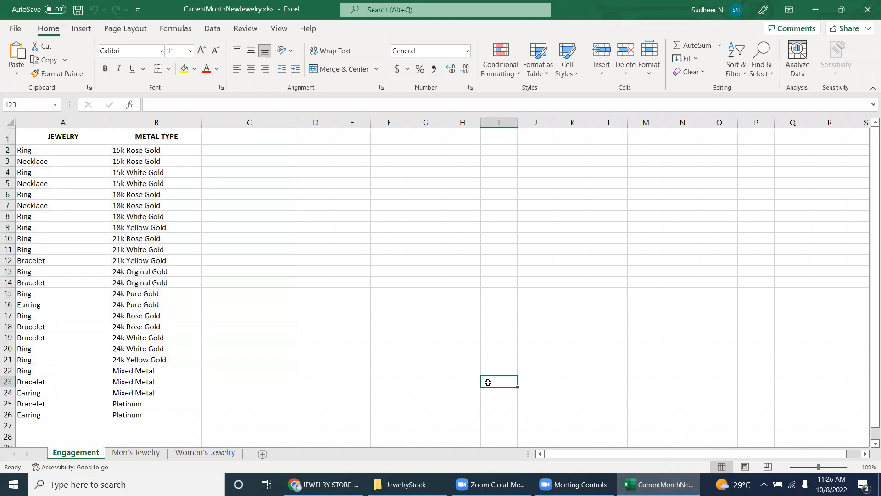
pyautogui.click(318, 484)
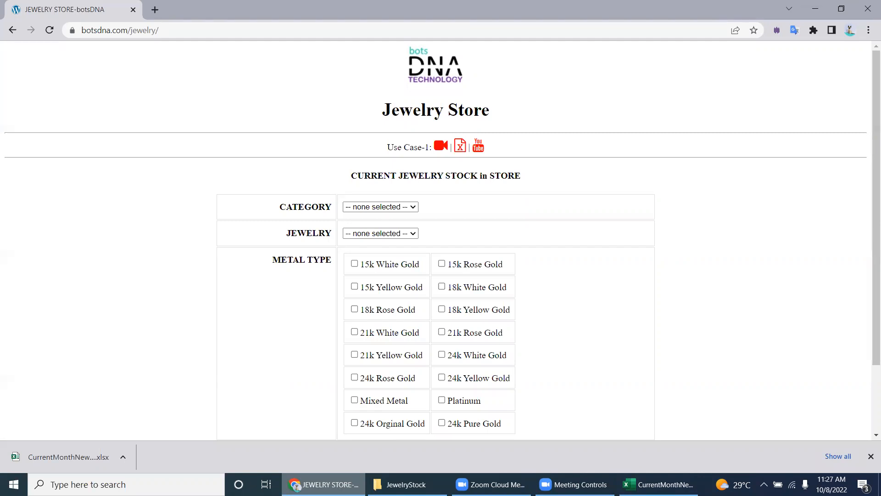
pyautogui.moveTo(511, 446)
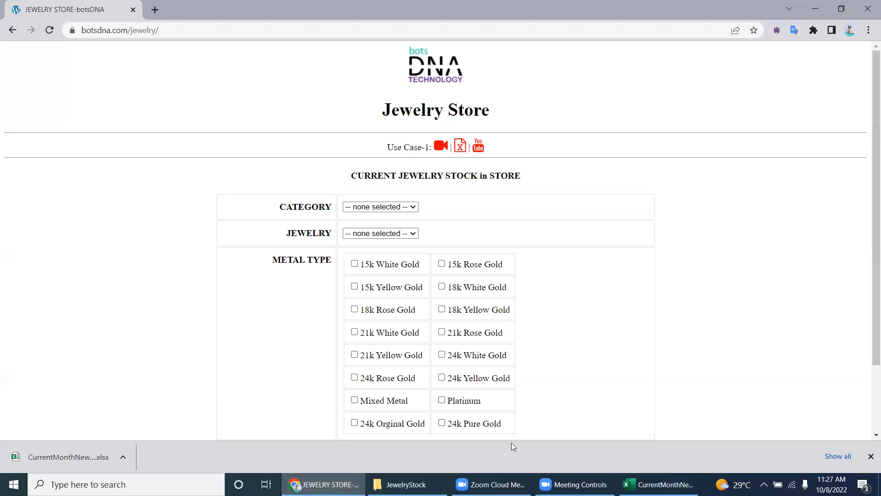
pyautogui.moveTo(668, 467)
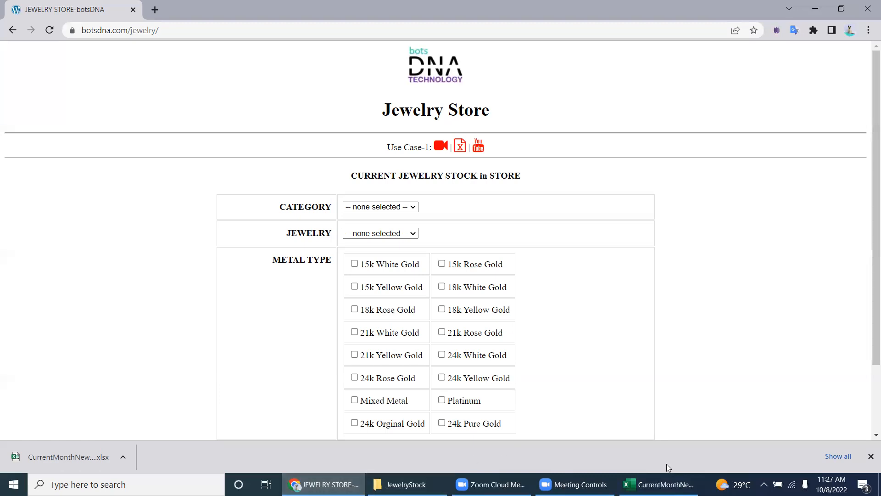
pyautogui.moveTo(663, 416)
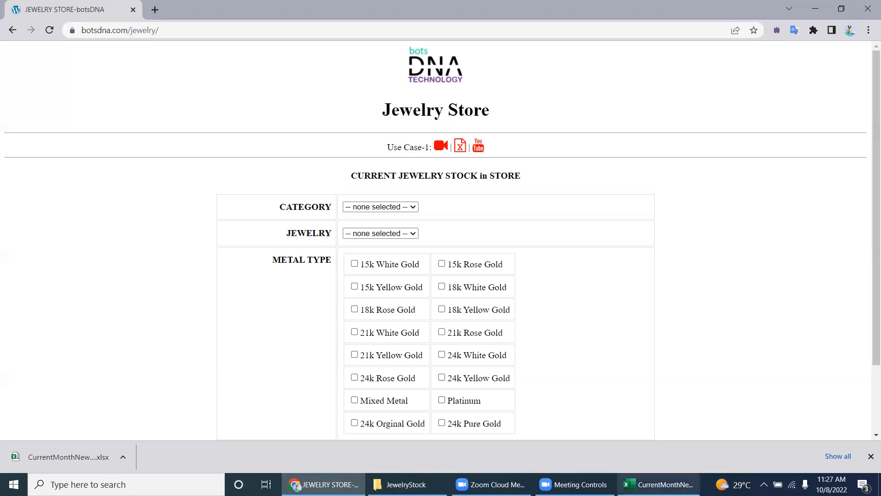
# Choose Engagement as the category and Ring as the jewelry type, checking the Excel rows
pyautogui.click(656, 484)
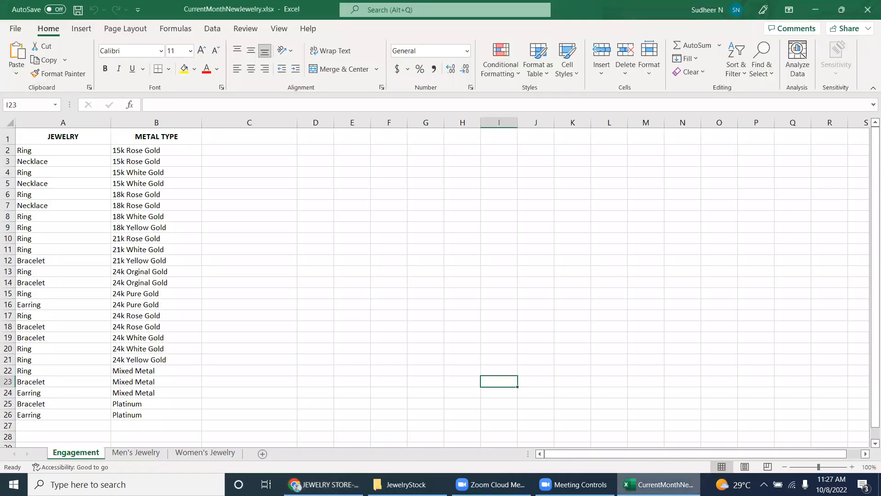
pyautogui.click(204, 453)
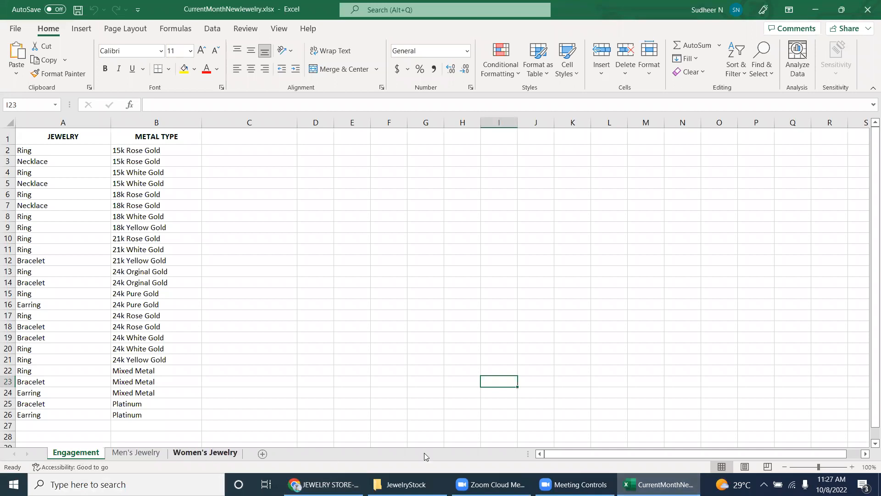
pyautogui.click(318, 483)
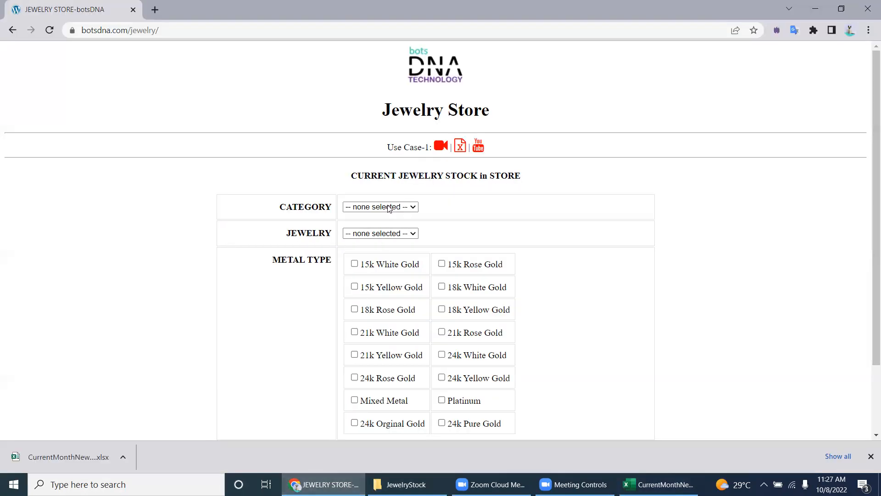
pyautogui.click(379, 207)
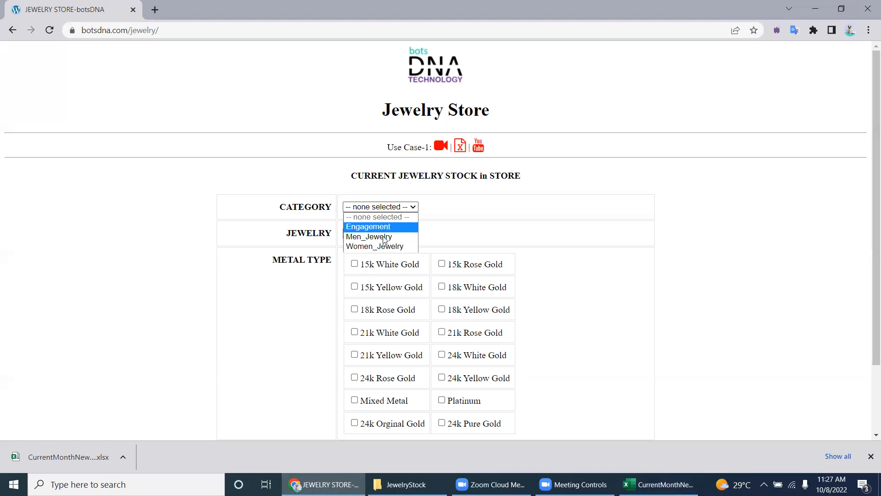
pyautogui.moveTo(369, 239)
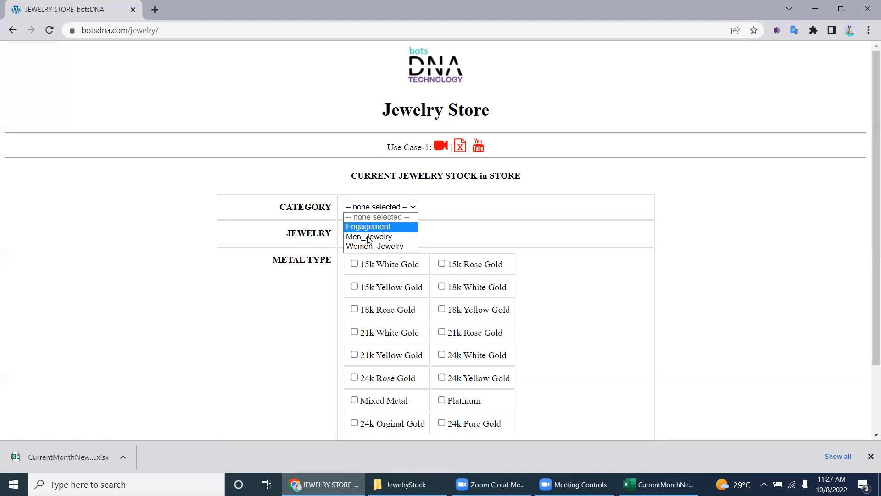
pyautogui.moveTo(375, 246)
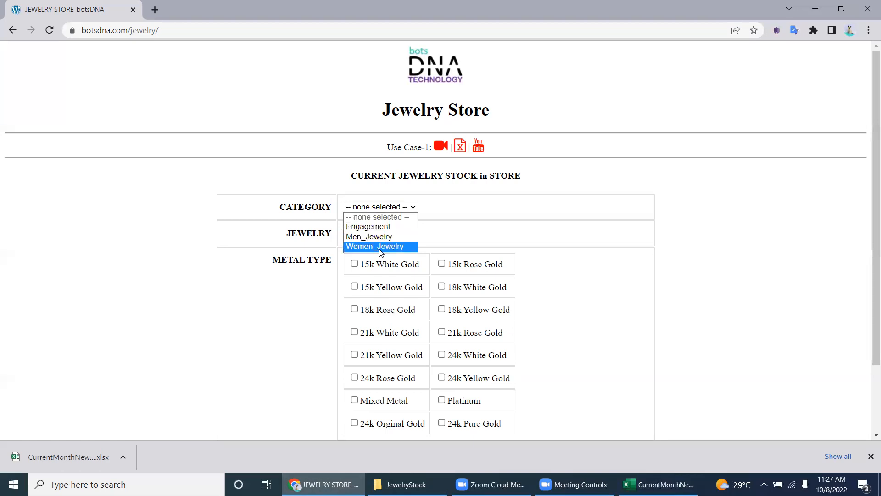
pyautogui.click(368, 226)
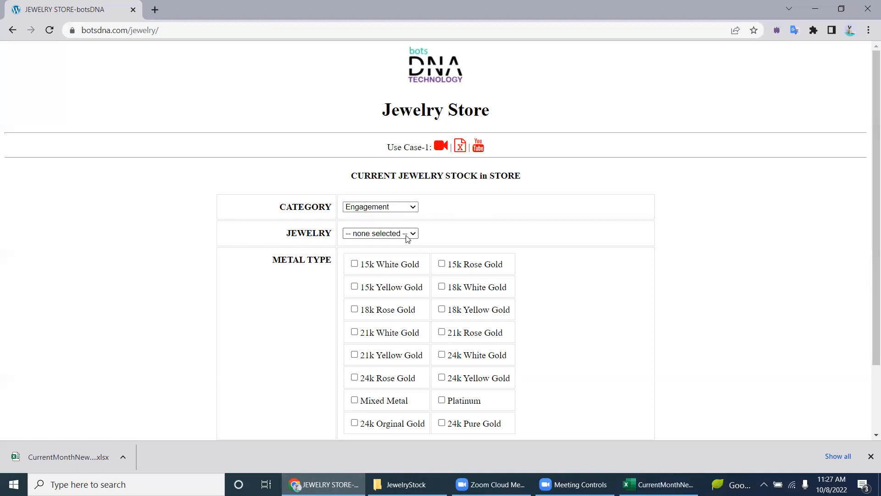
pyautogui.click(657, 483)
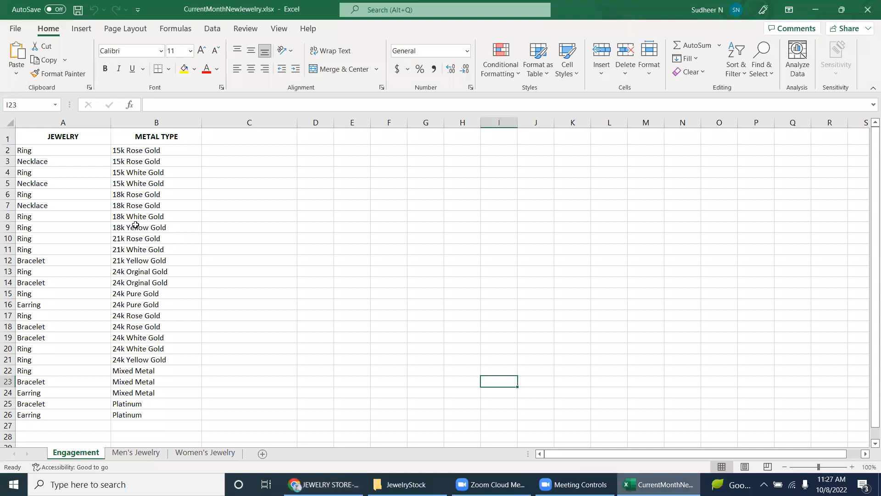
pyautogui.click(62, 149)
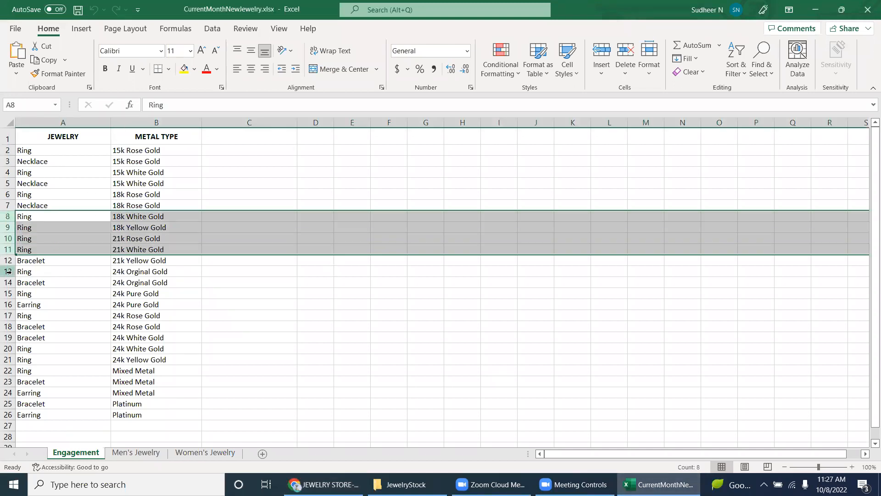
pyautogui.click(62, 293)
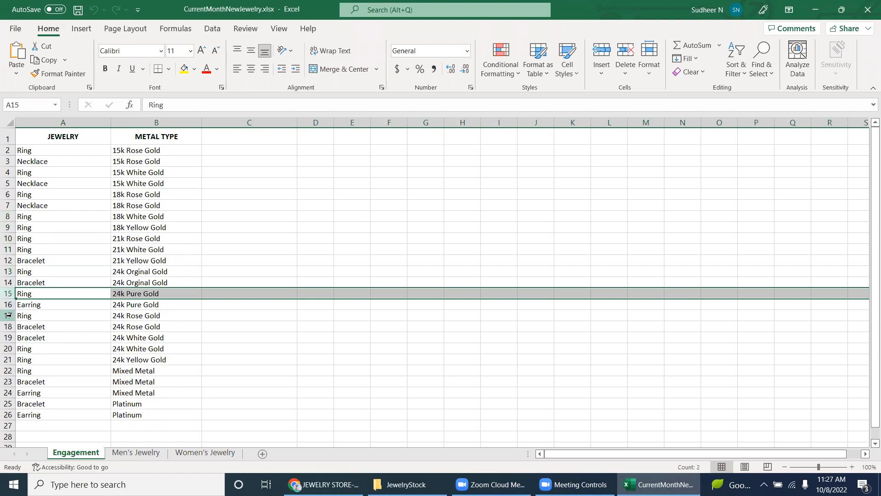
pyautogui.click(318, 483)
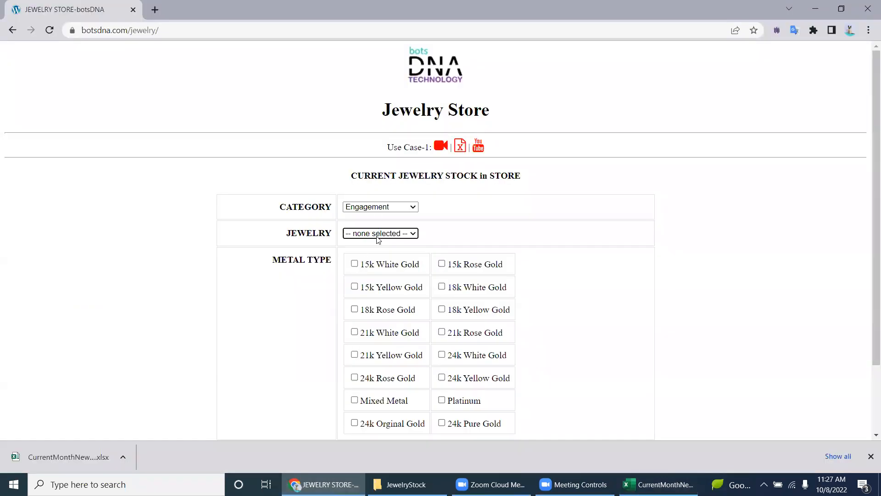
pyautogui.click(380, 233)
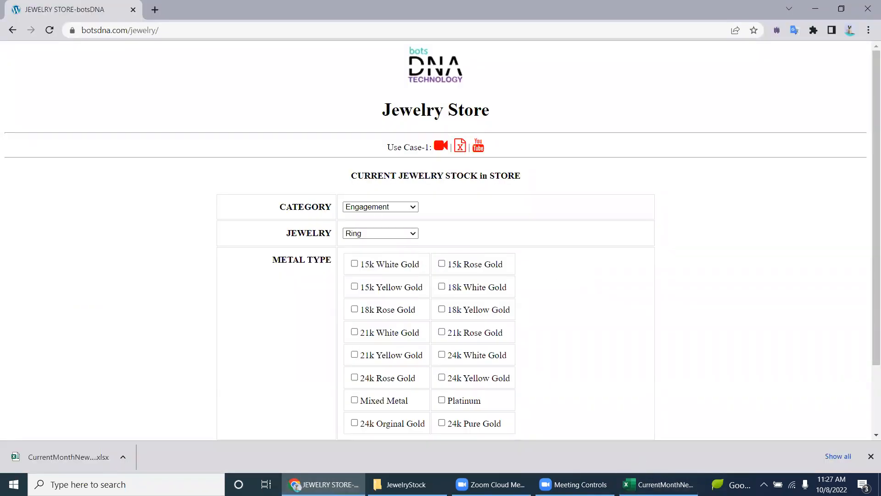
# Tick 15k Rose Gold, 18k White Gold and 15k White Gold for Engagement rings
pyautogui.click(657, 484)
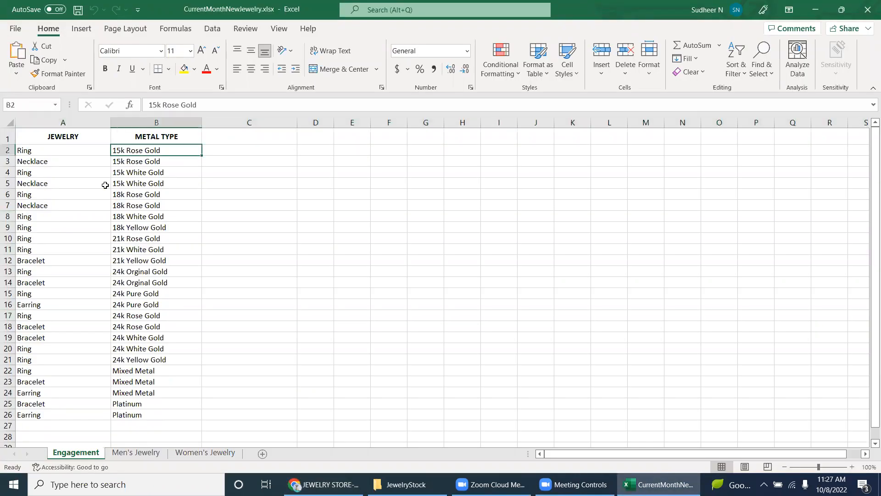
pyautogui.moveTo(279, 319)
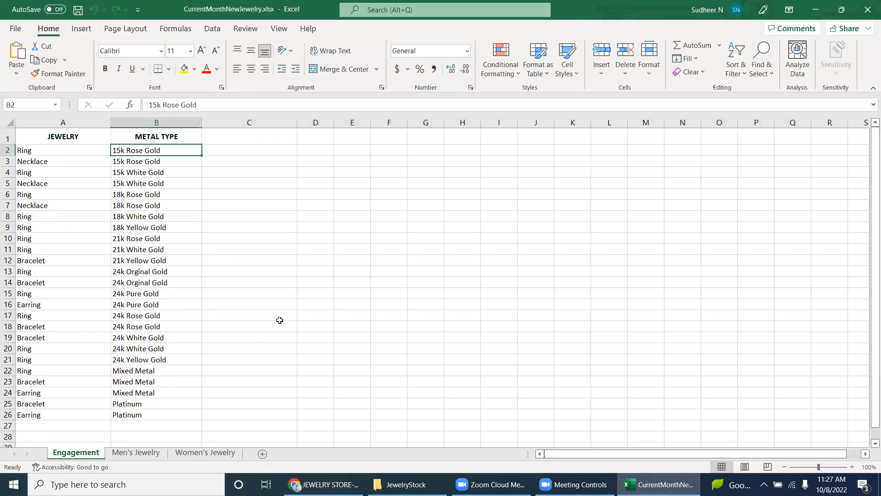
pyautogui.click(322, 484)
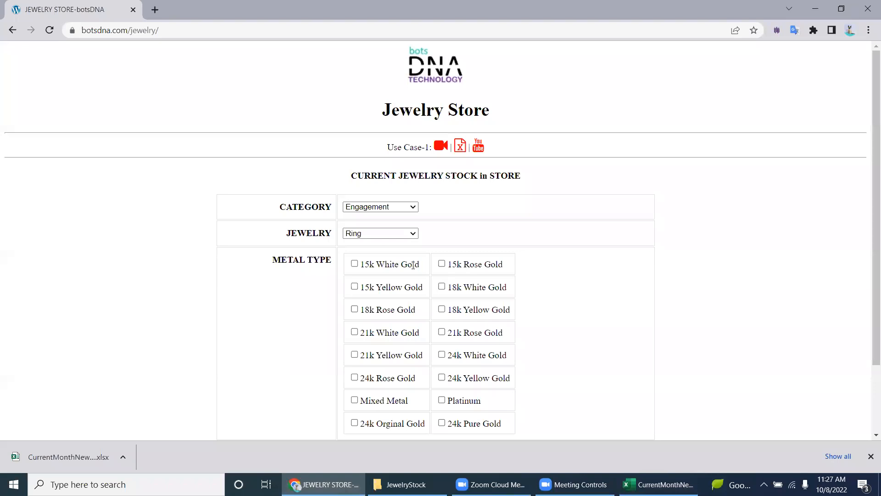
pyautogui.click(441, 264)
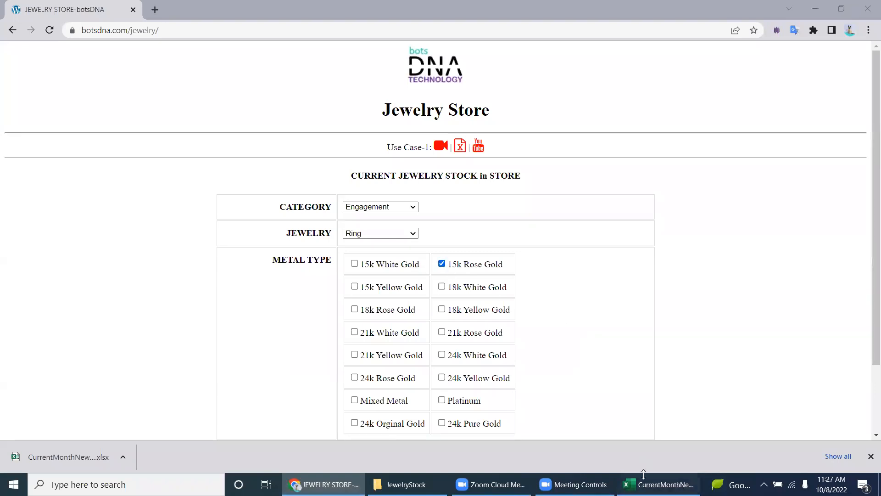
pyautogui.click(657, 484)
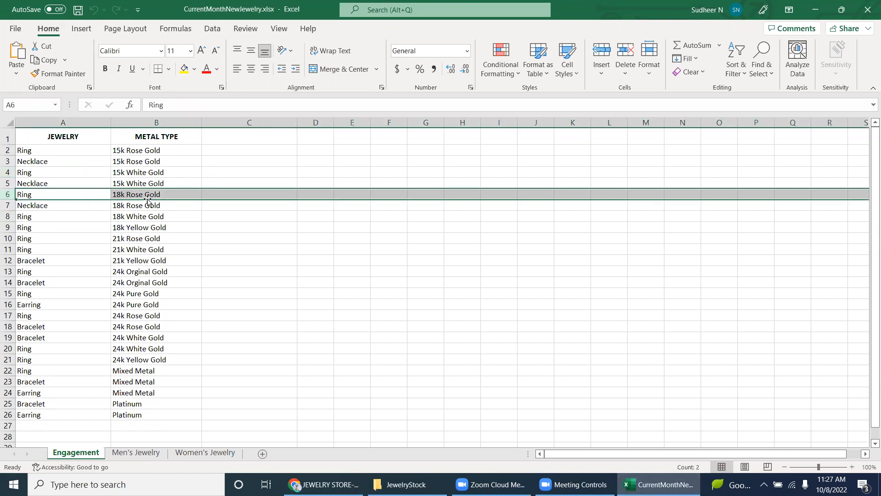
pyautogui.click(320, 484)
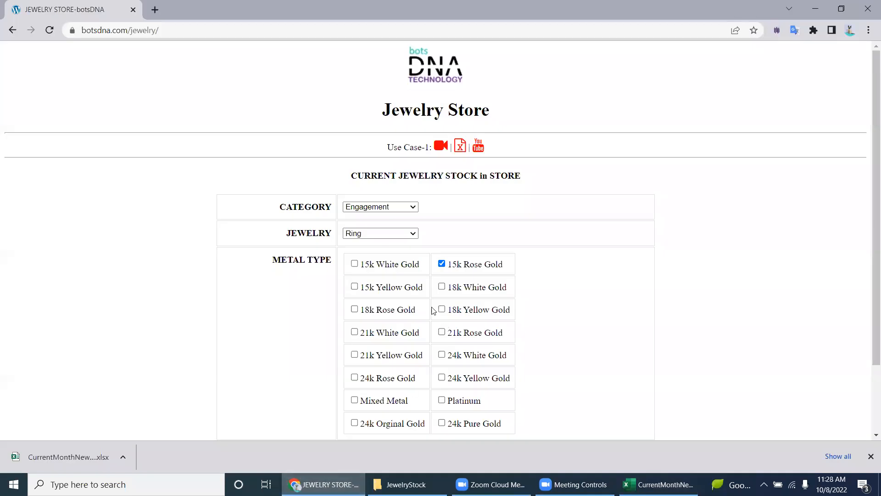
pyautogui.click(442, 286)
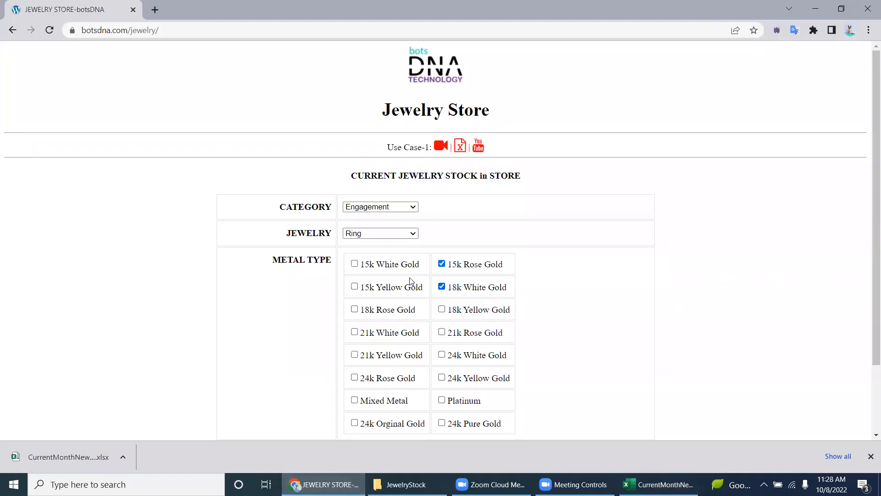
pyautogui.click(355, 264)
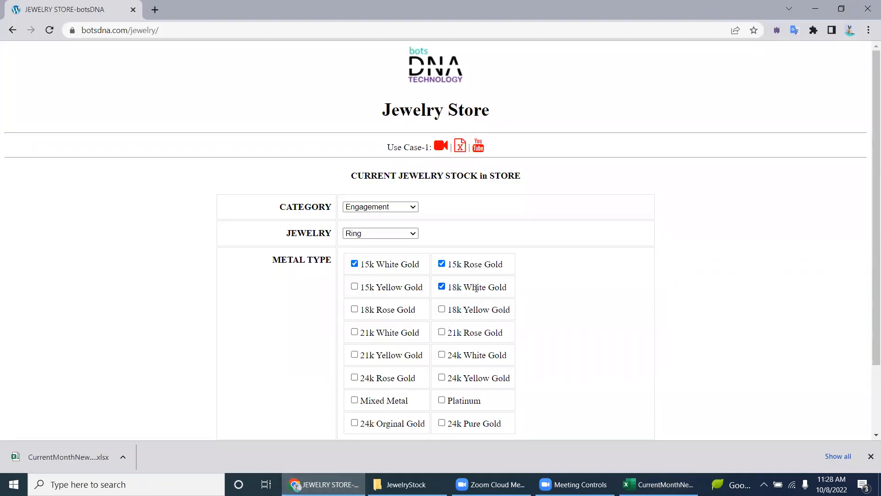
pyautogui.click(658, 483)
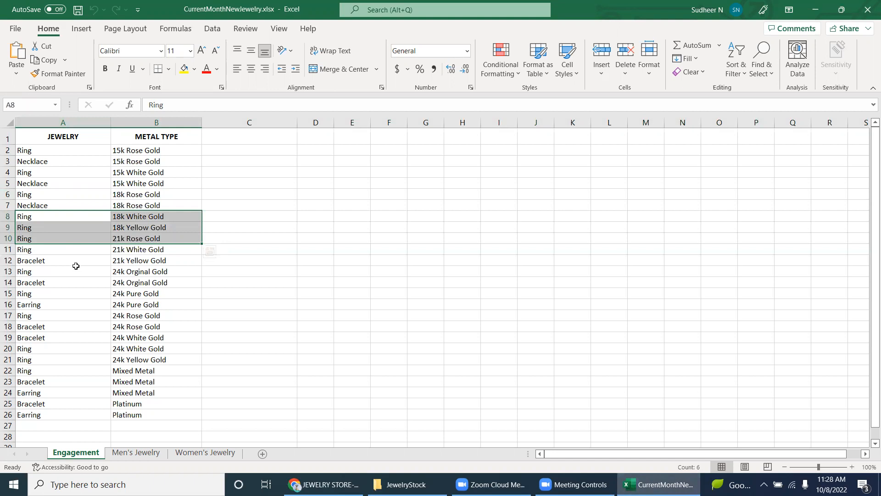
pyautogui.click(319, 483)
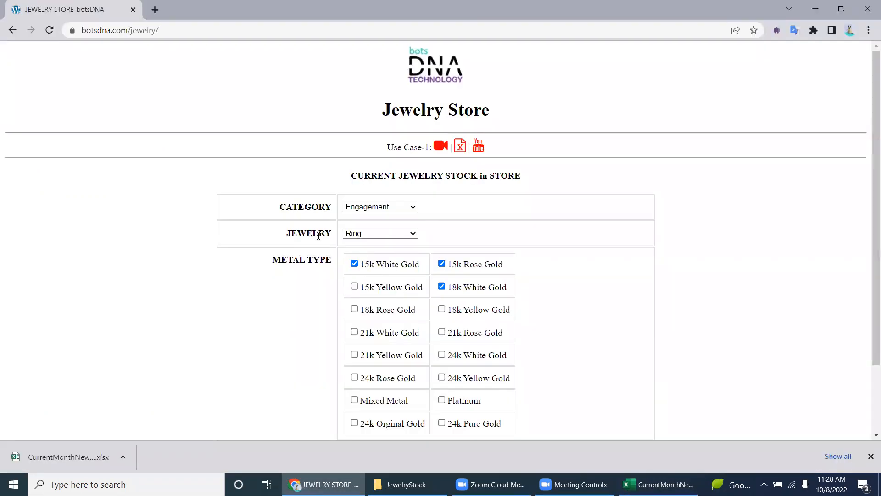
pyautogui.doubleClick(308, 232)
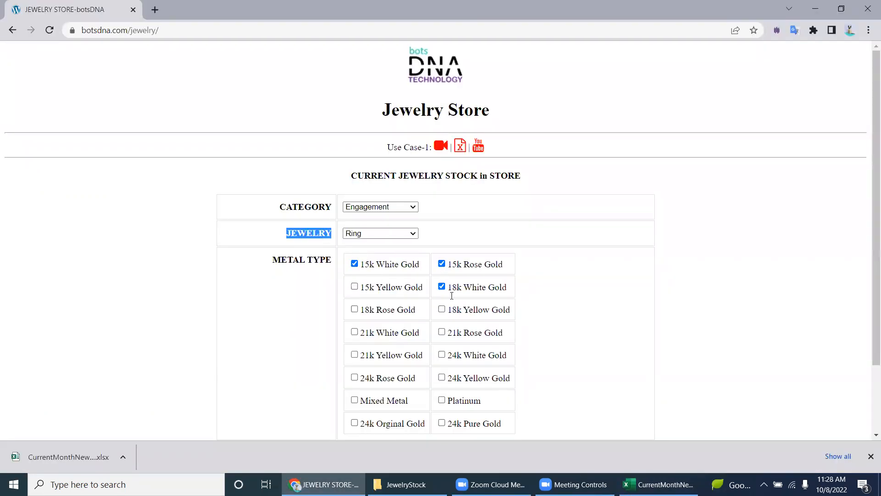
# Submit the ring stock and acknowledge the 'Stock Updated Successfully' alert
pyautogui.scroll(-3)
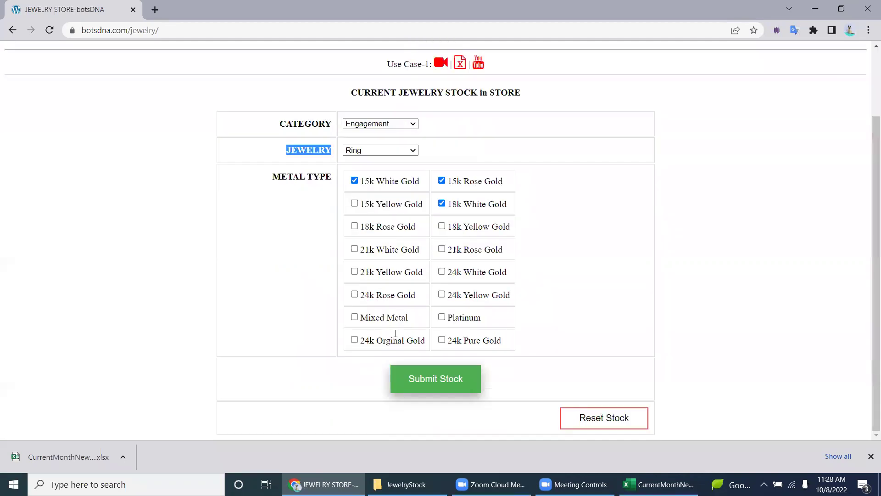
pyautogui.moveTo(443, 385)
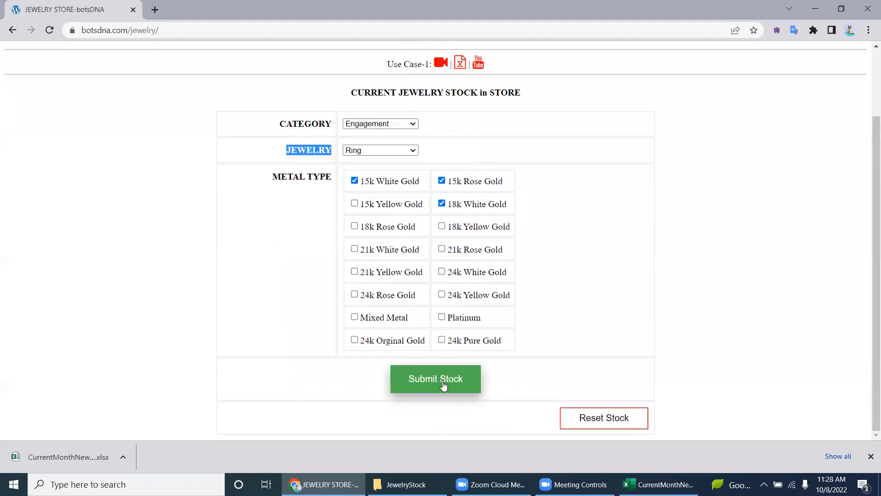
pyautogui.click(435, 378)
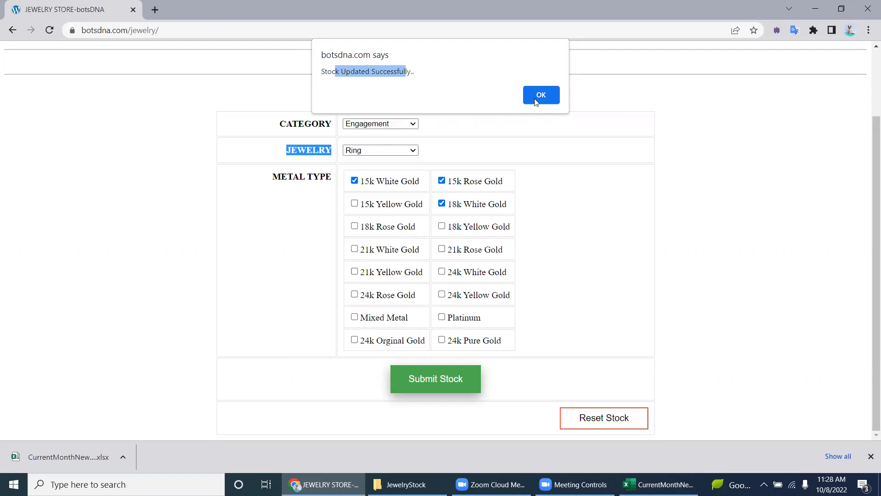
pyautogui.click(539, 95)
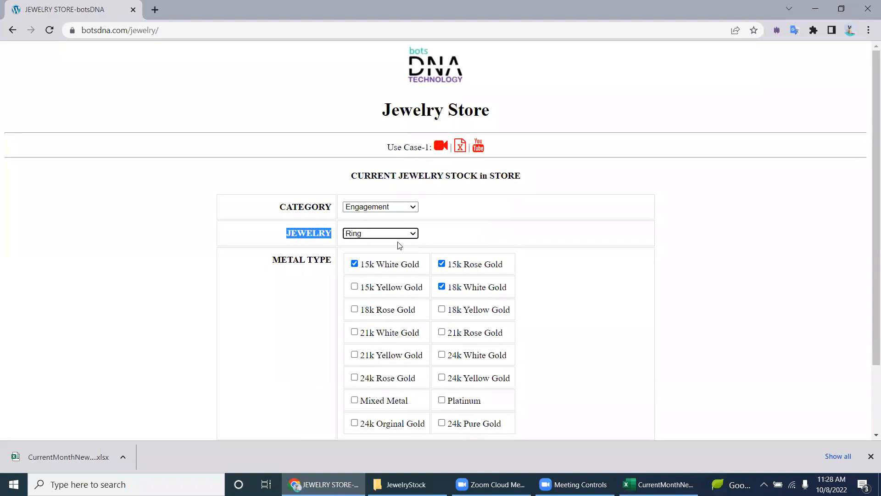
# Look up the Bracelet rows in Excel and tick 21k Yellow Gold for bracelets
pyautogui.click(657, 484)
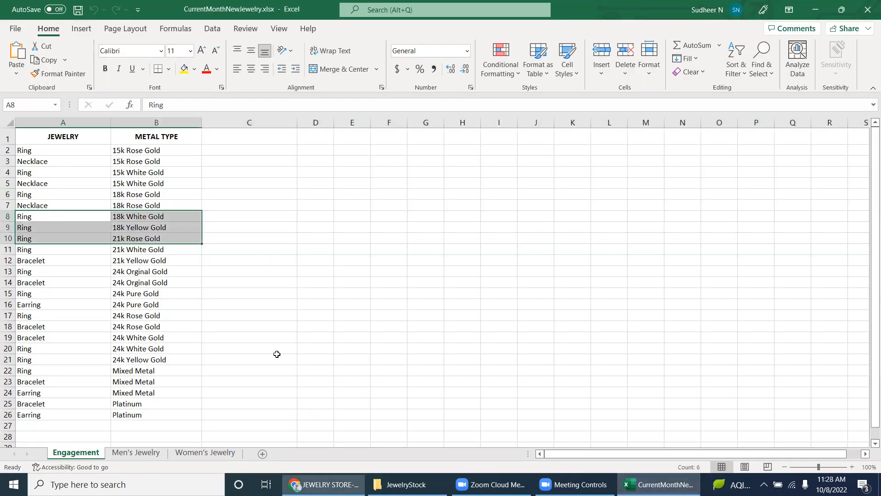
pyautogui.click(63, 282)
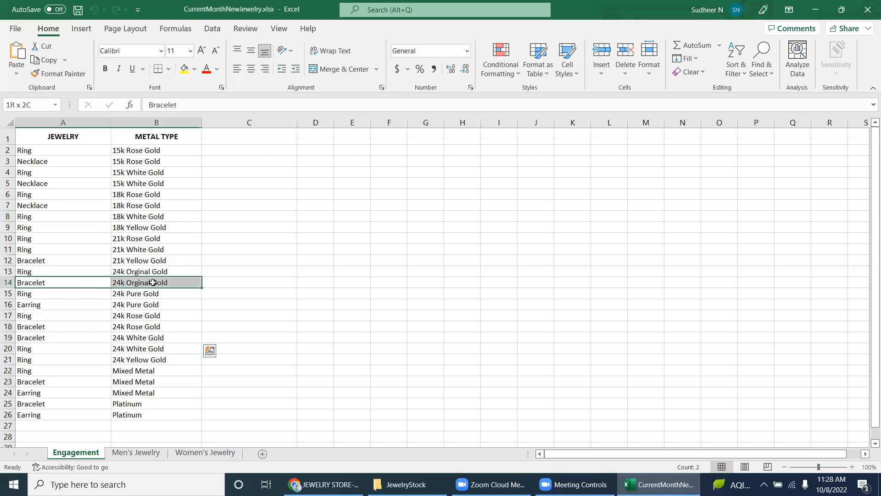
pyautogui.click(322, 483)
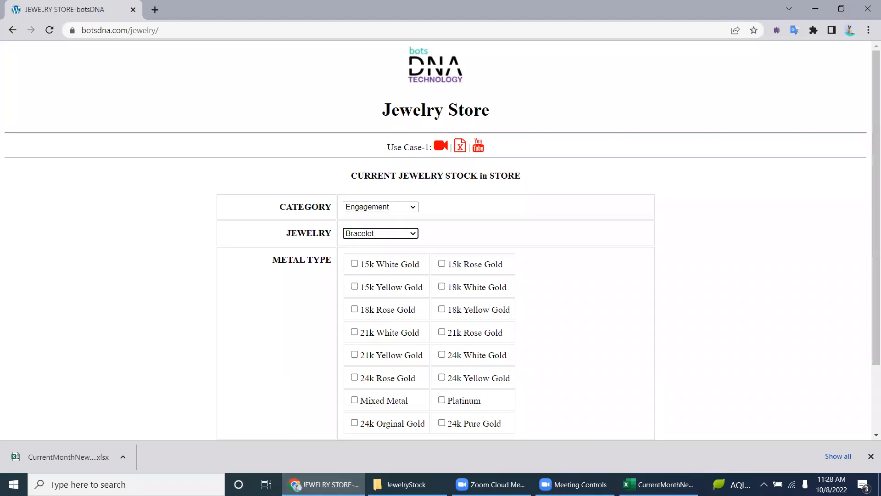
pyautogui.click(656, 483)
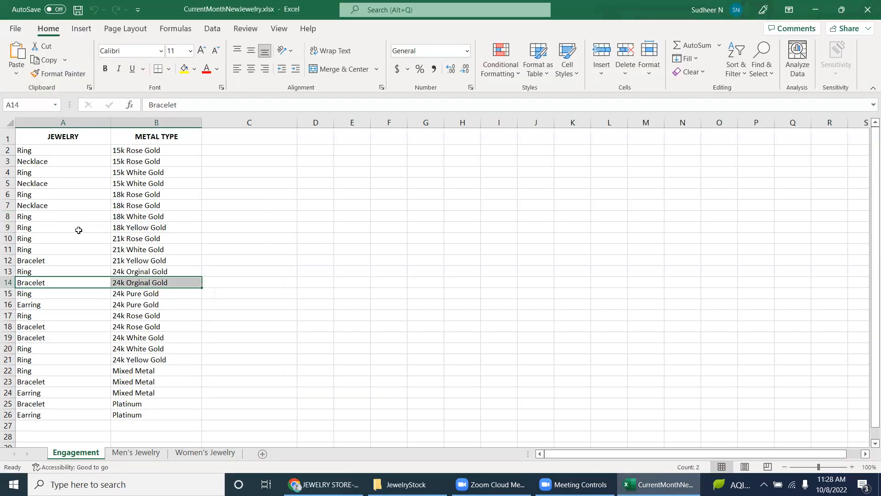
pyautogui.click(156, 259)
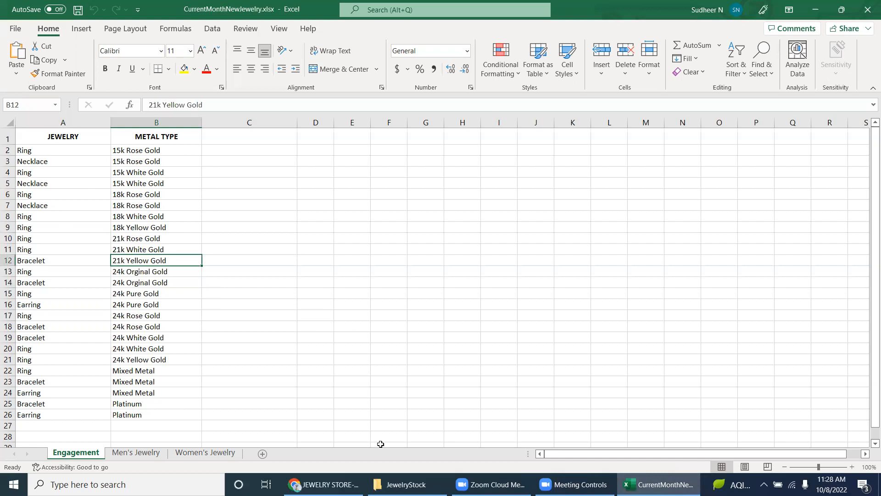
pyautogui.click(319, 484)
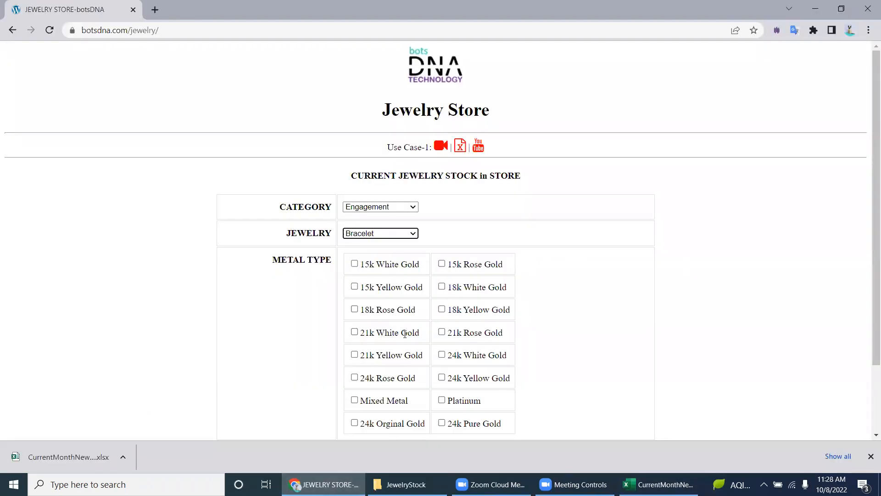
pyautogui.click(354, 332)
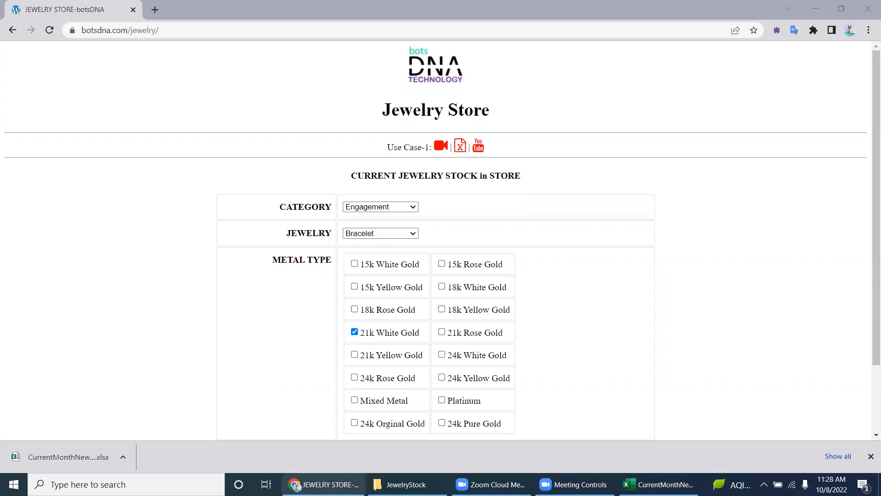
# Verify the 24k Orginal Gold bracelet row in Excel and tick it on the stock form
pyautogui.click(657, 484)
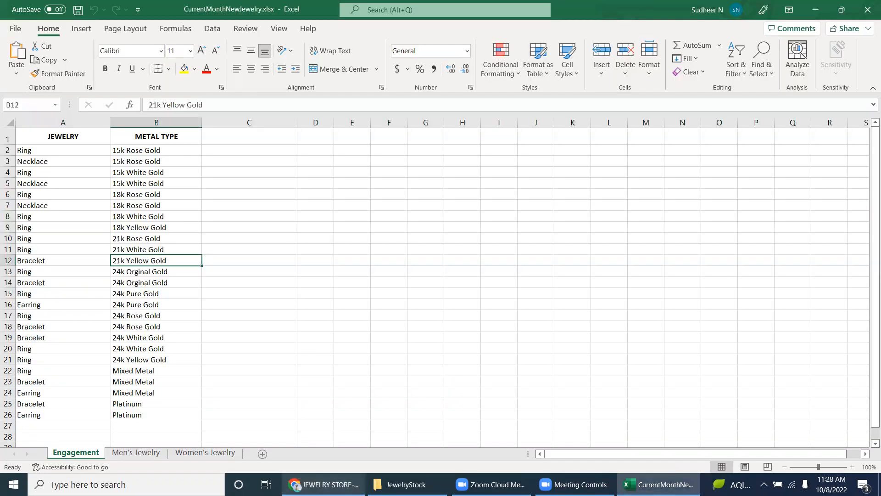
pyautogui.click(319, 484)
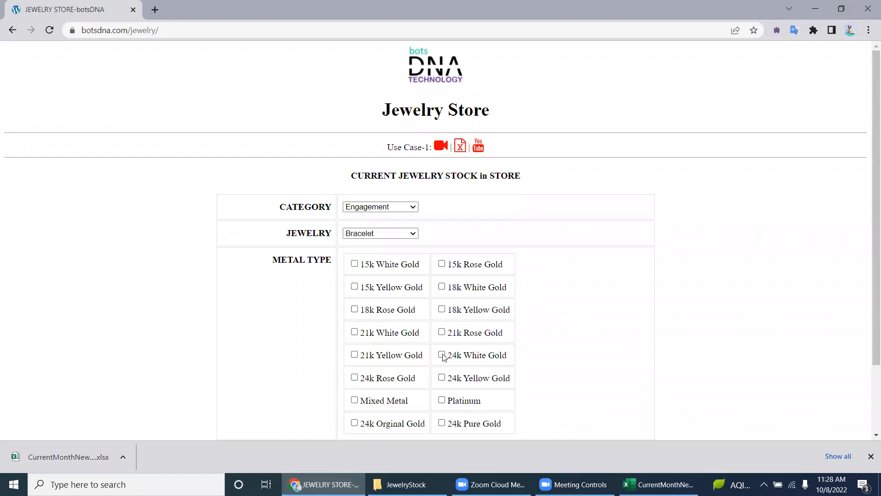
pyautogui.click(657, 484)
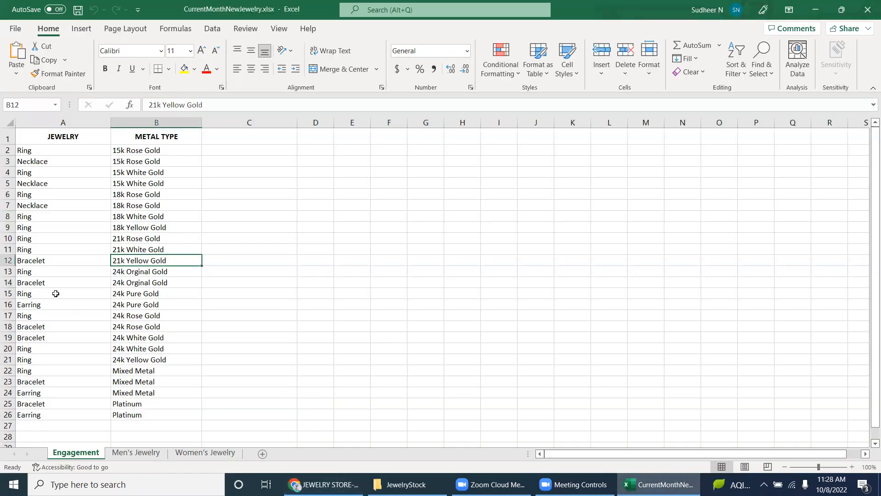
pyautogui.click(156, 282)
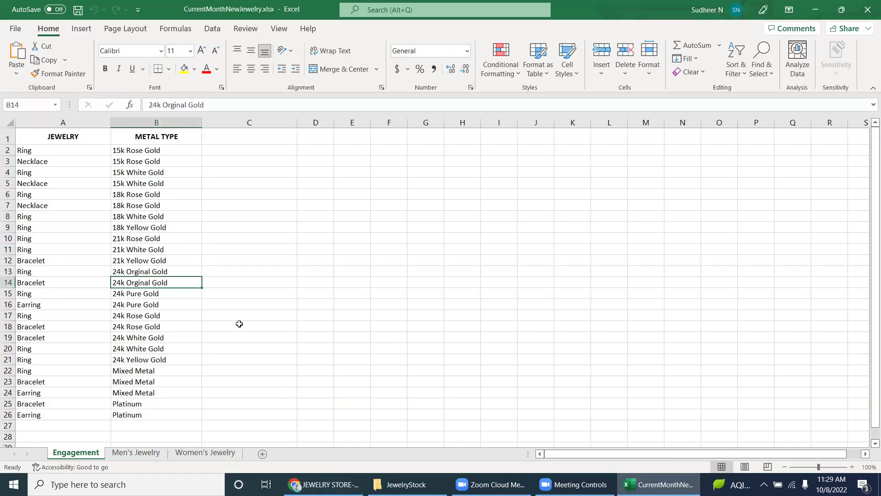
pyautogui.click(320, 483)
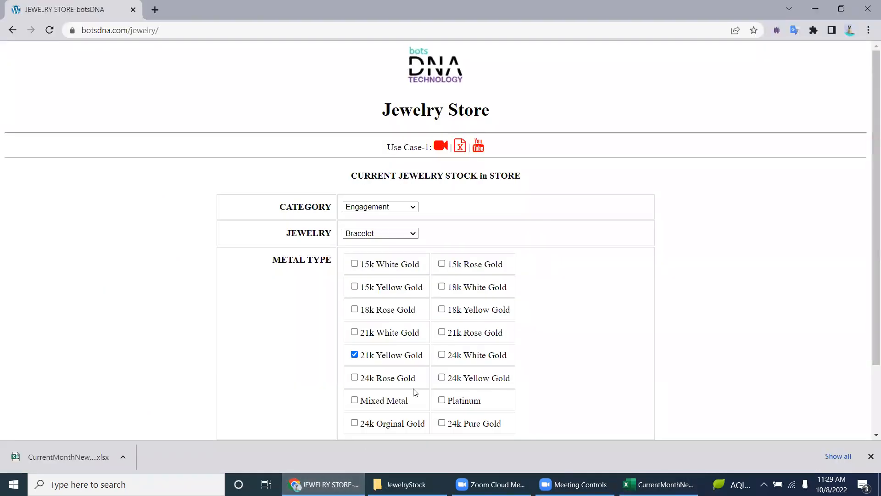
pyautogui.scroll(-3)
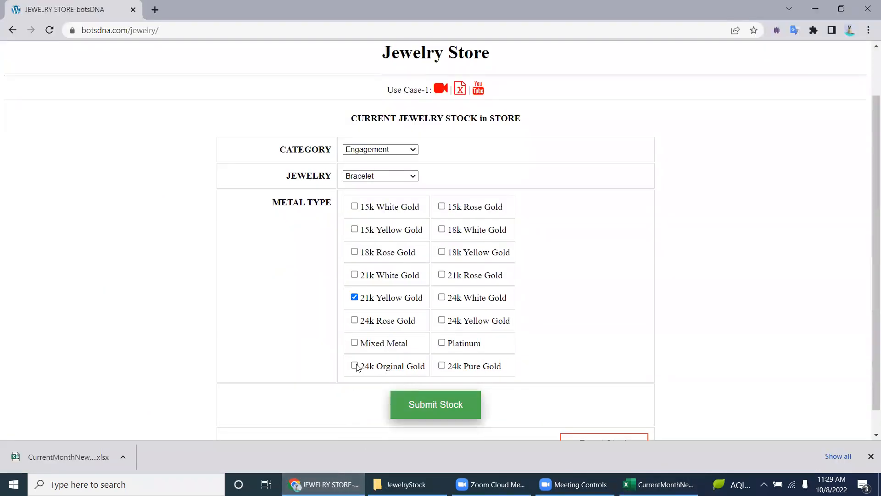
pyautogui.click(657, 484)
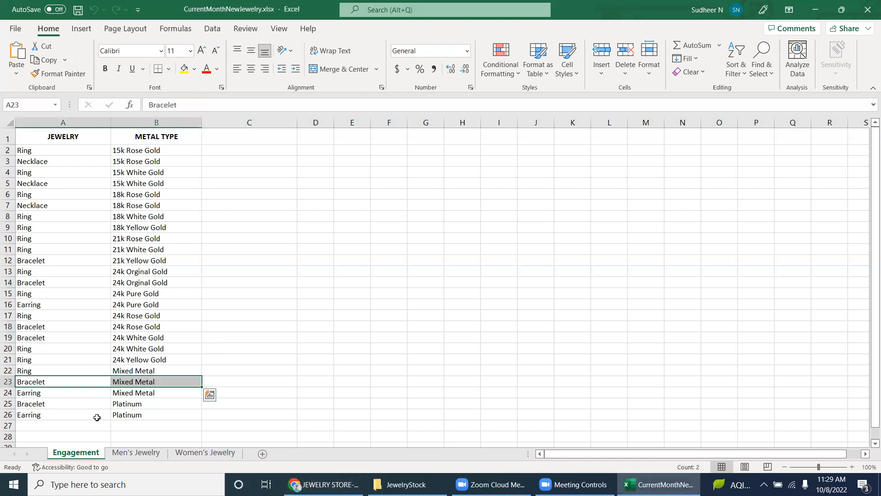
pyautogui.click(322, 484)
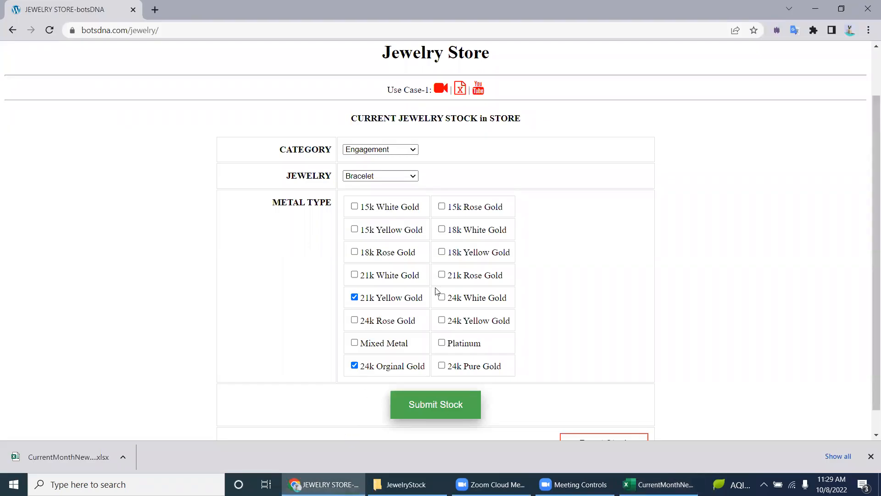
# Set Jewelry to Bracelet with 15k Rose Gold, submit the stock, confirm, and reselect Bracelet
pyautogui.click(380, 176)
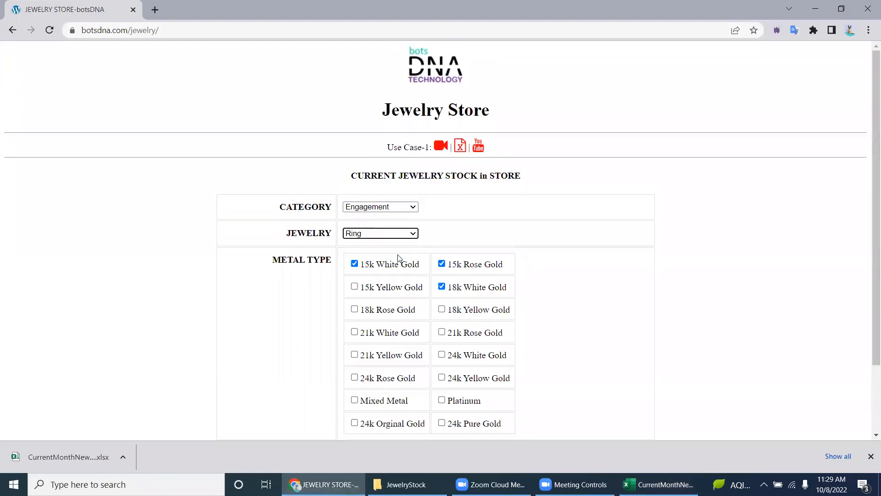
pyautogui.moveTo(520, 267)
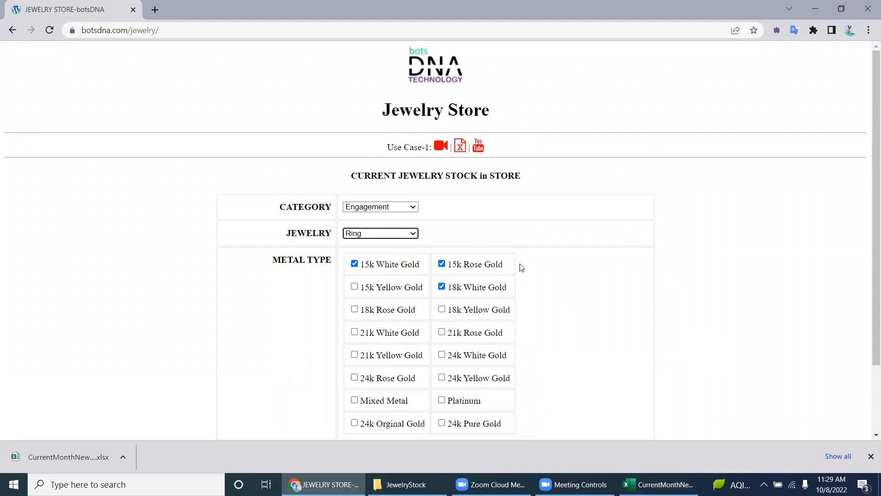
pyautogui.scroll(-3)
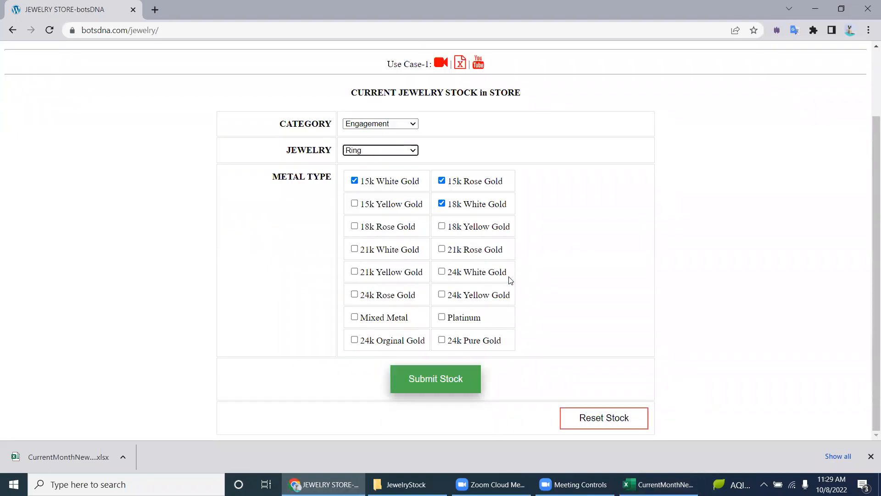
pyautogui.moveTo(425, 195)
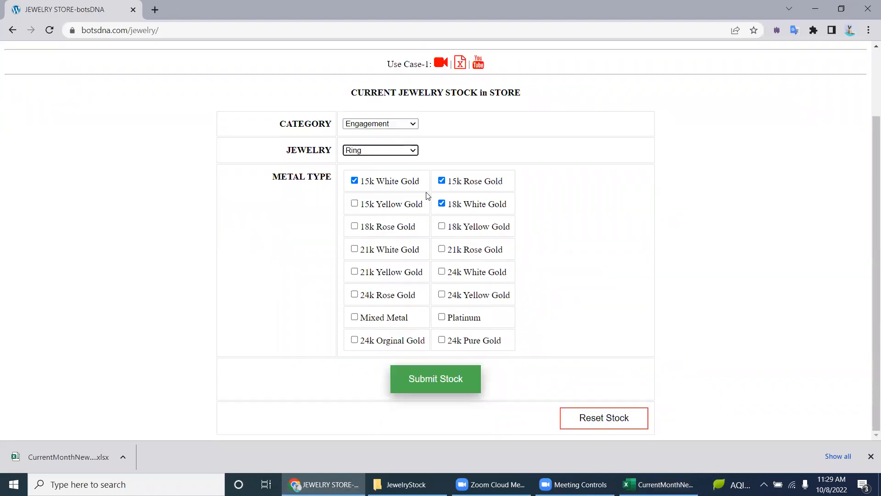
pyautogui.click(380, 149)
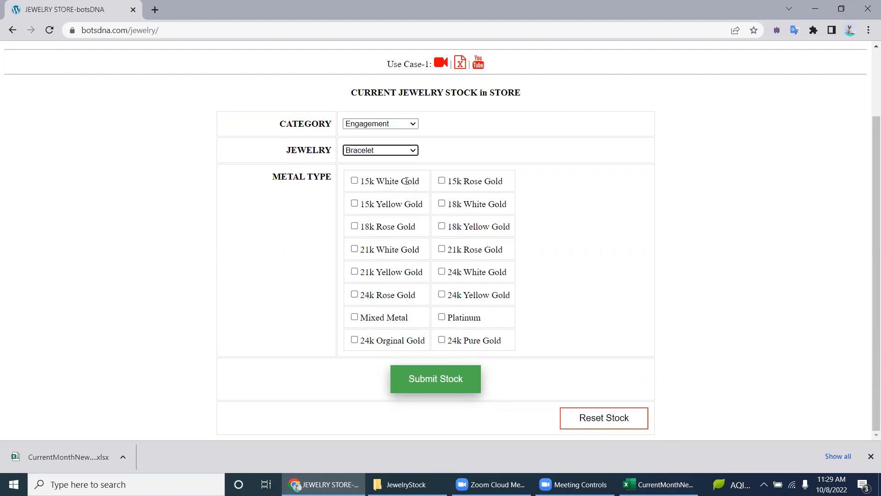
pyautogui.scroll(3)
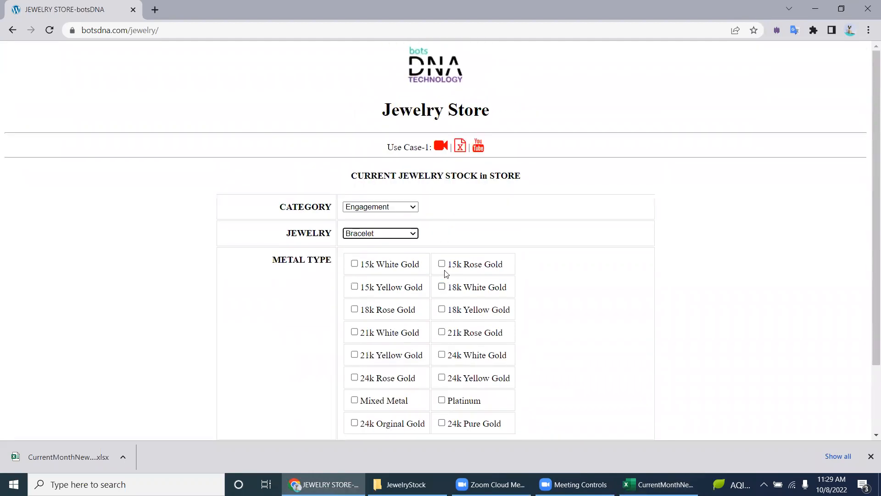
pyautogui.click(435, 378)
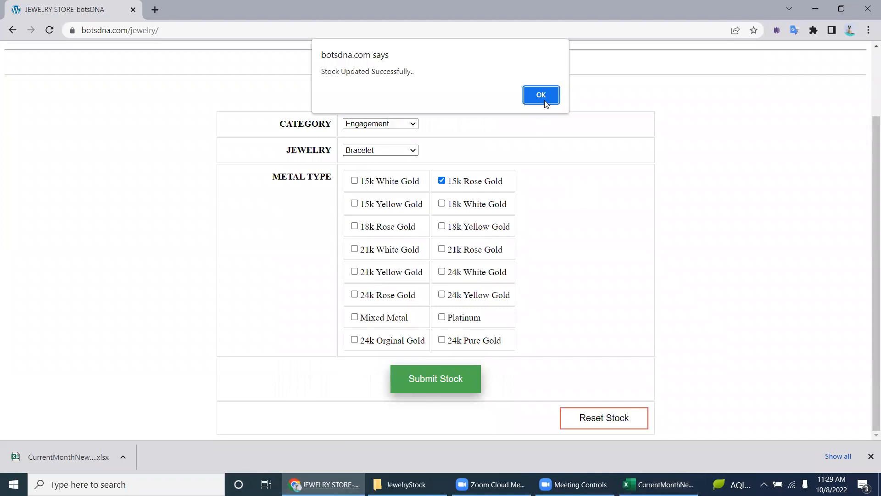
pyautogui.click(539, 94)
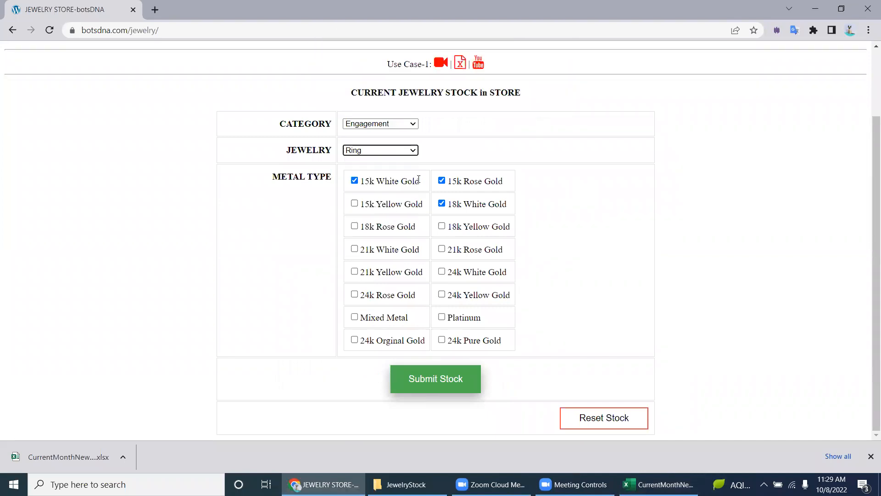
pyautogui.click(380, 150)
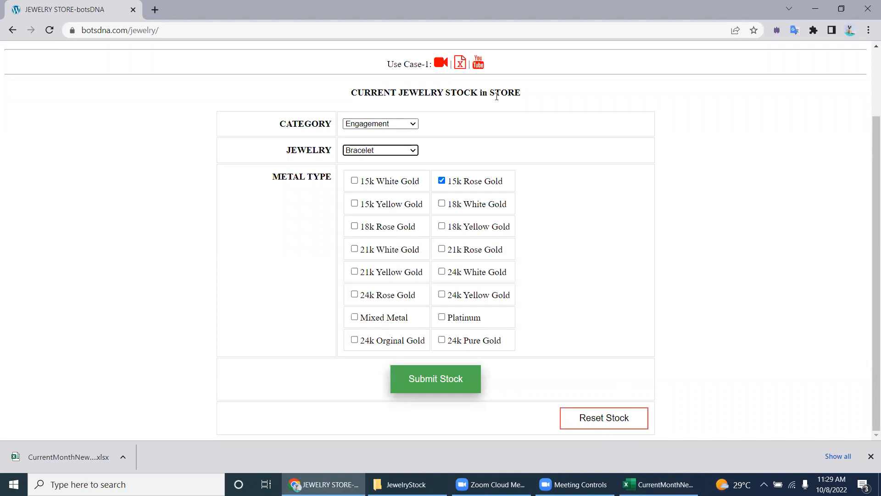
pyautogui.moveTo(613, 420)
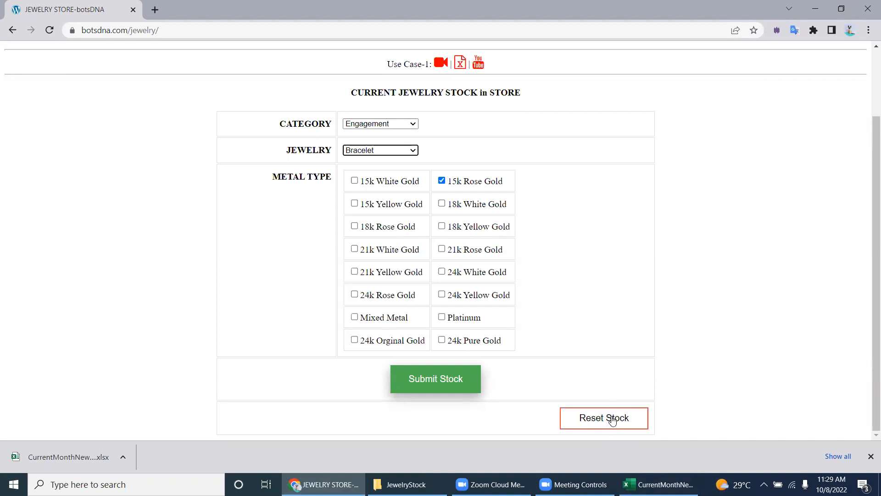
# Reset all stored stock, reload the page, and choose Engagement and Bracelet again
pyautogui.click(604, 417)
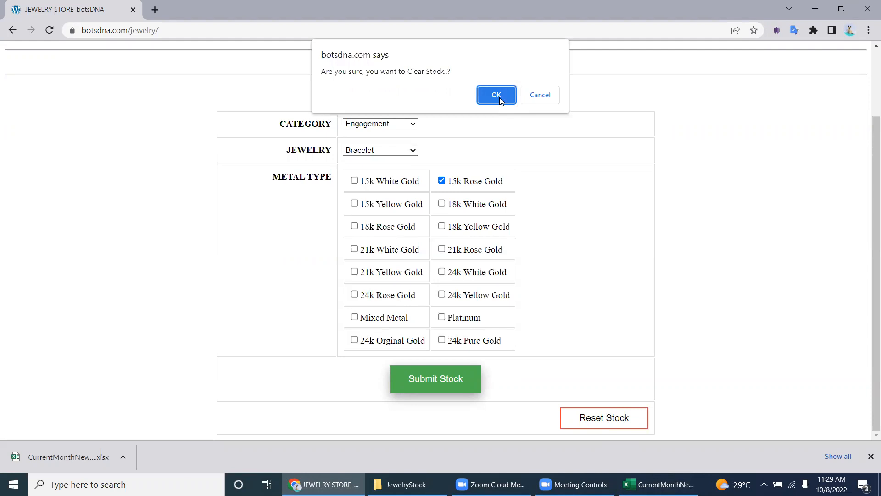
pyautogui.moveTo(468, 119)
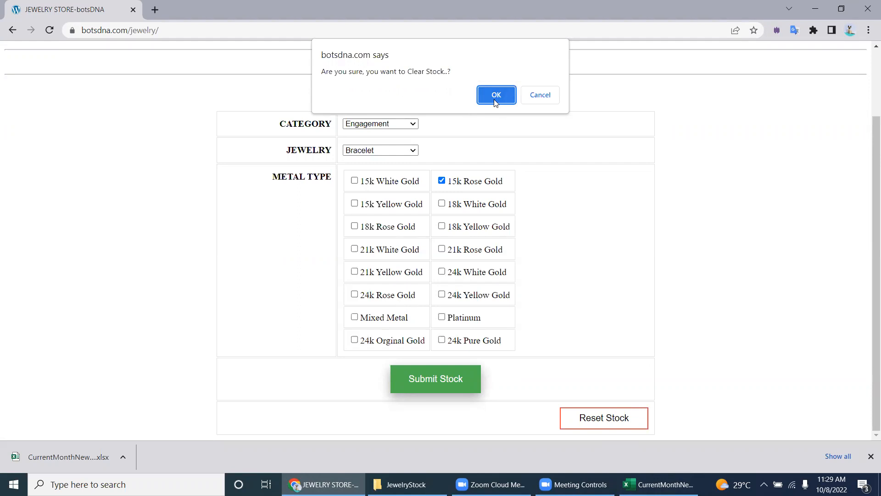
pyautogui.click(495, 95)
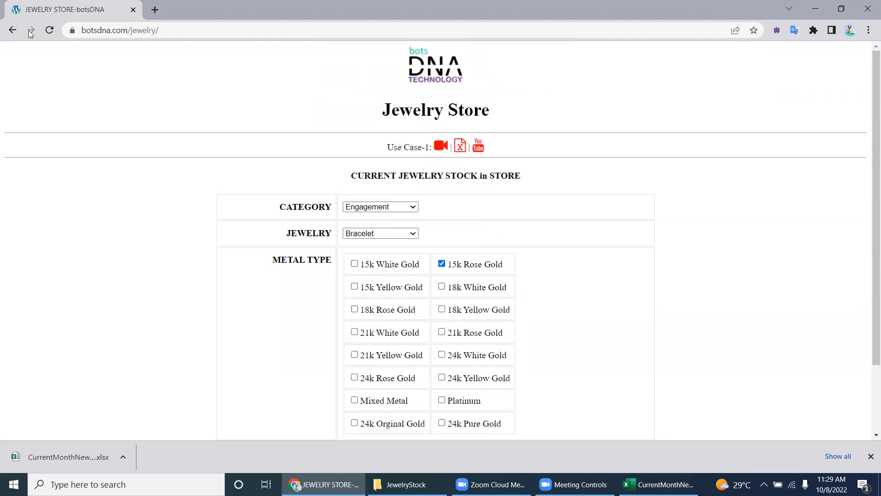
pyautogui.click(50, 31)
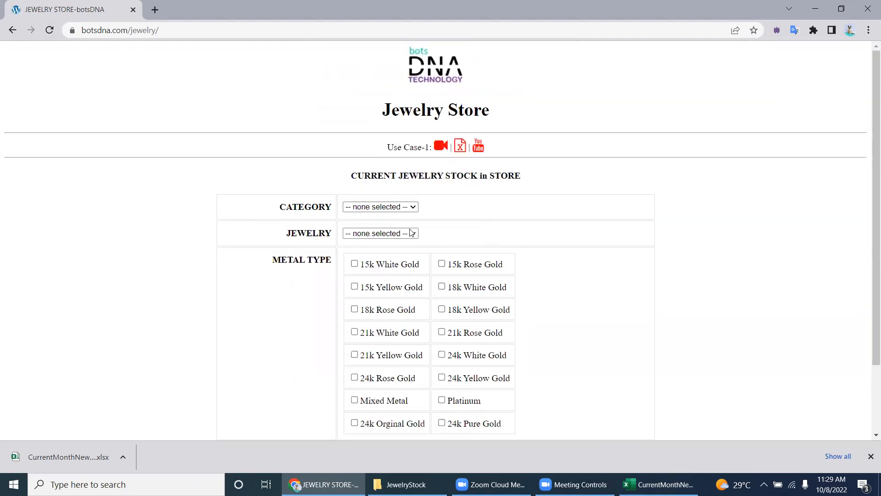
pyautogui.click(380, 234)
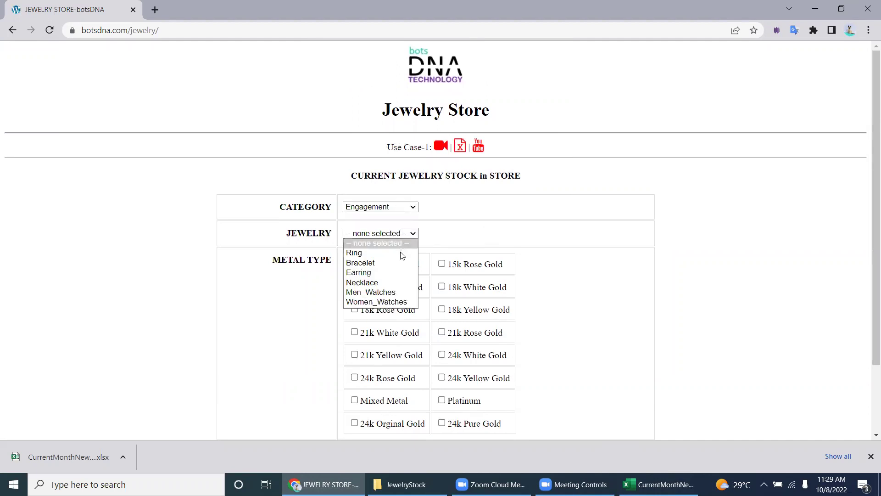
pyautogui.click(359, 262)
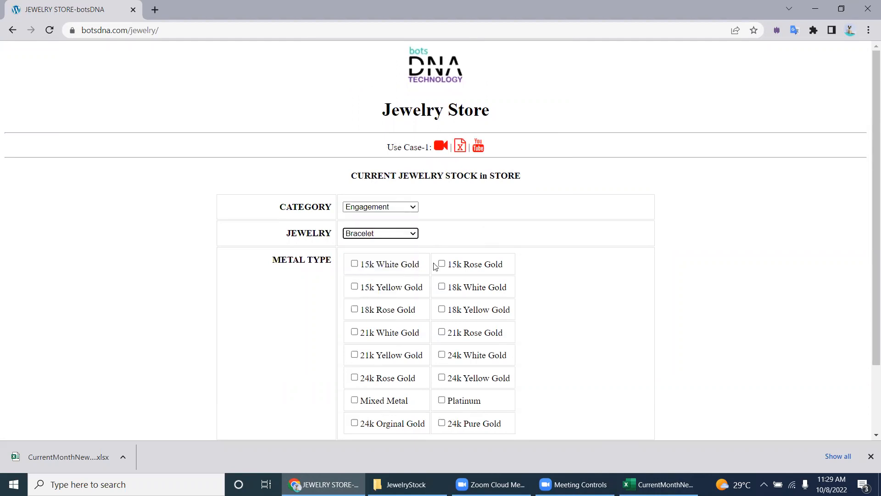
pyautogui.moveTo(441, 237)
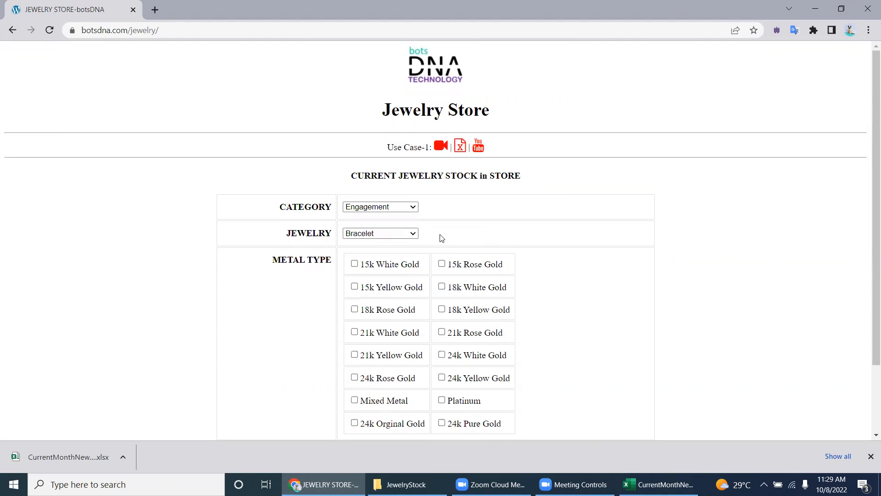
# Check the cleared metal boxes and the Women's Jewelry sheet, then return to the store page
pyautogui.scroll(-3)
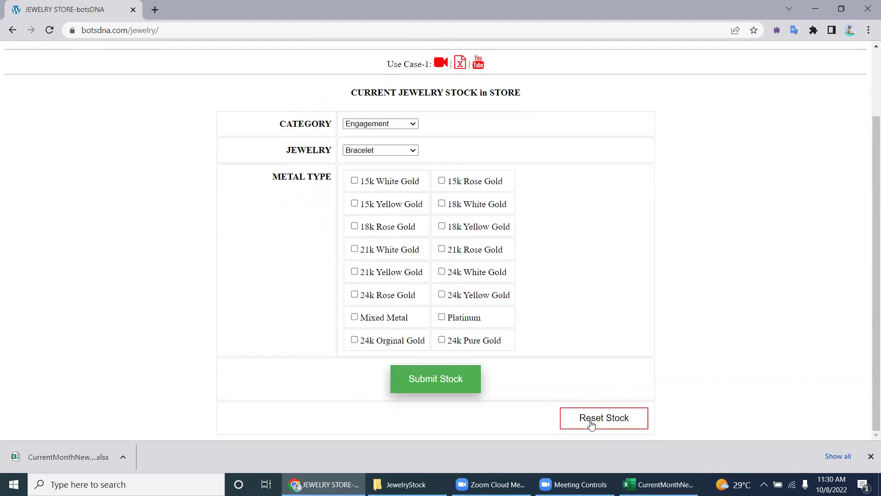
pyautogui.scroll(3)
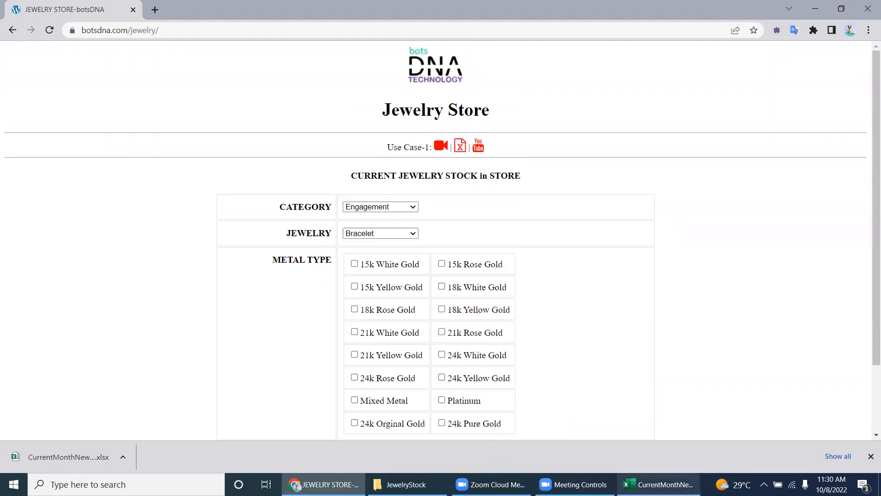
pyautogui.click(657, 484)
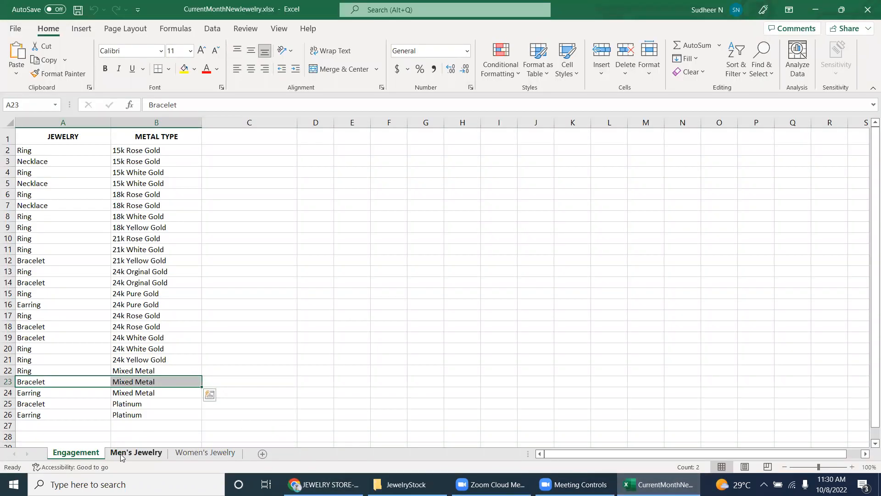
pyautogui.click(205, 452)
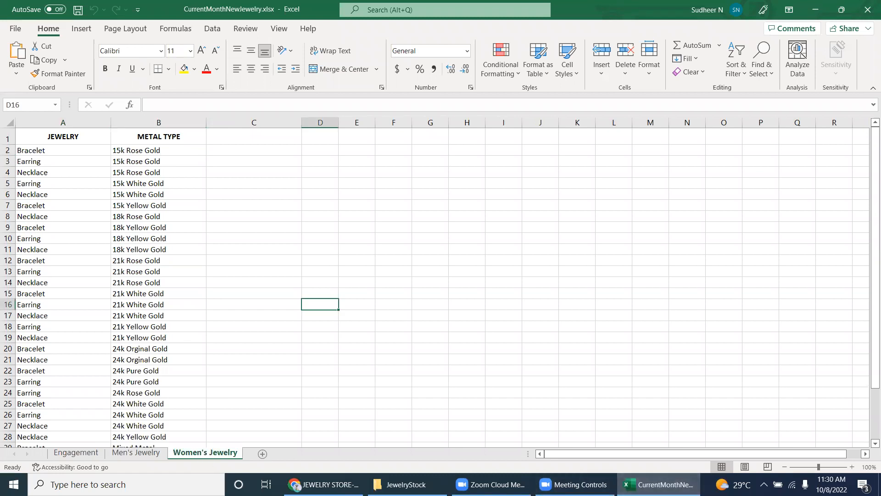
pyautogui.click(322, 484)
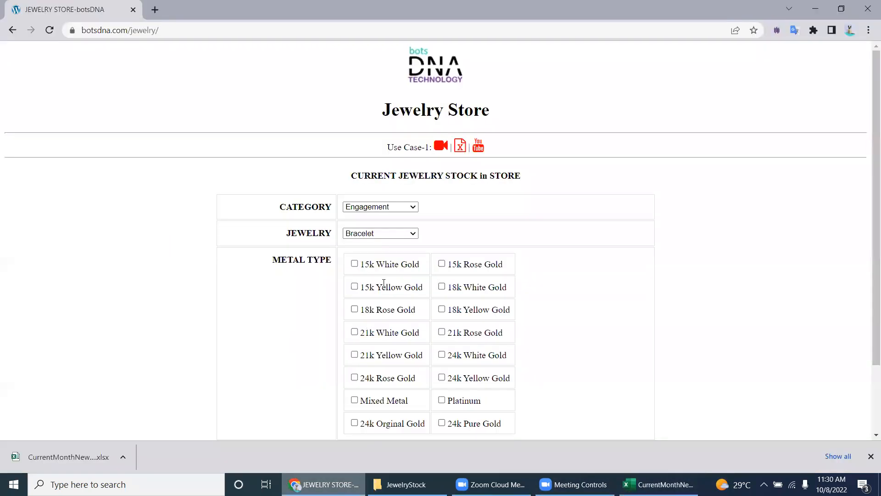
pyautogui.moveTo(525, 289)
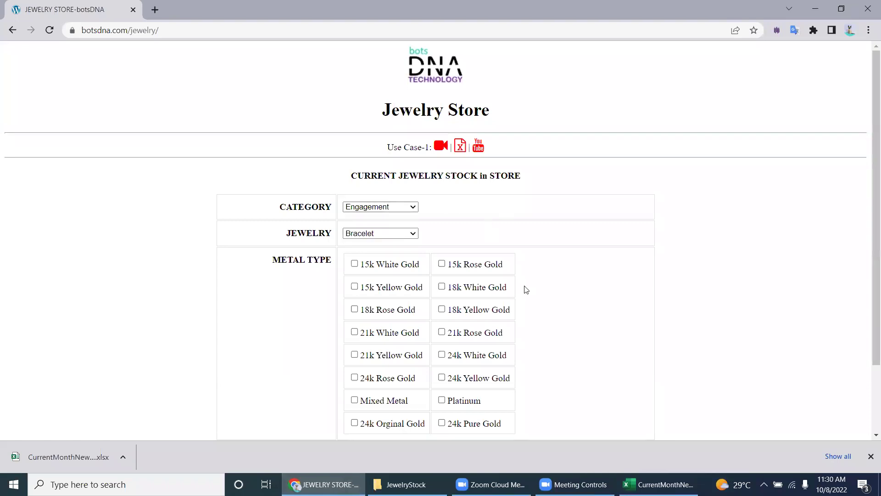
pyautogui.moveTo(410, 232)
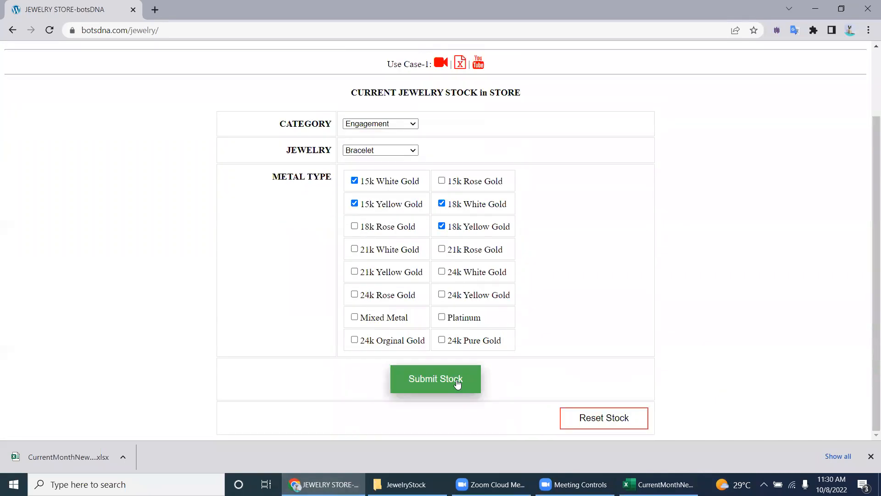
# Submit the four chosen gold metal types as Engagement bracelet stock
pyautogui.click(435, 378)
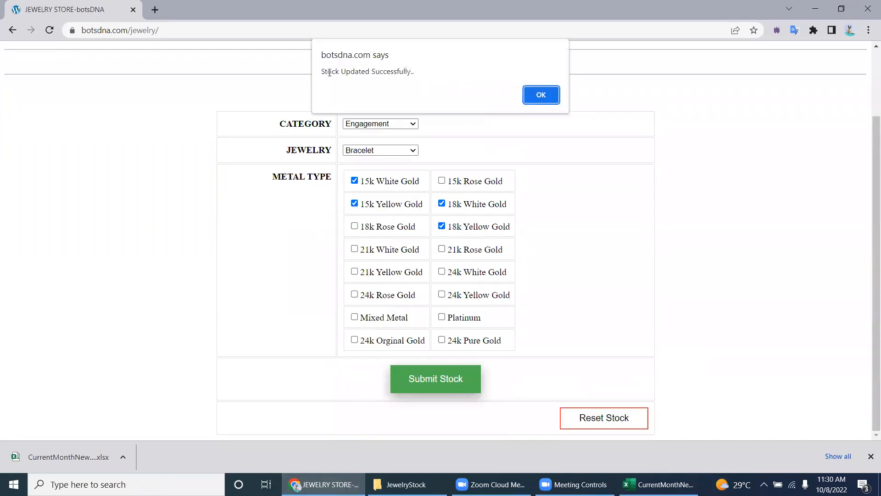
pyautogui.moveTo(475, 415)
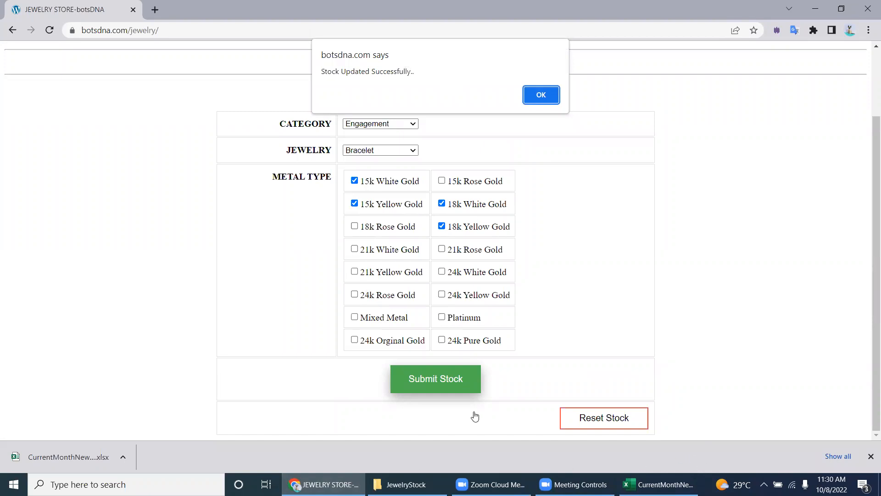
pyautogui.click(13, 484)
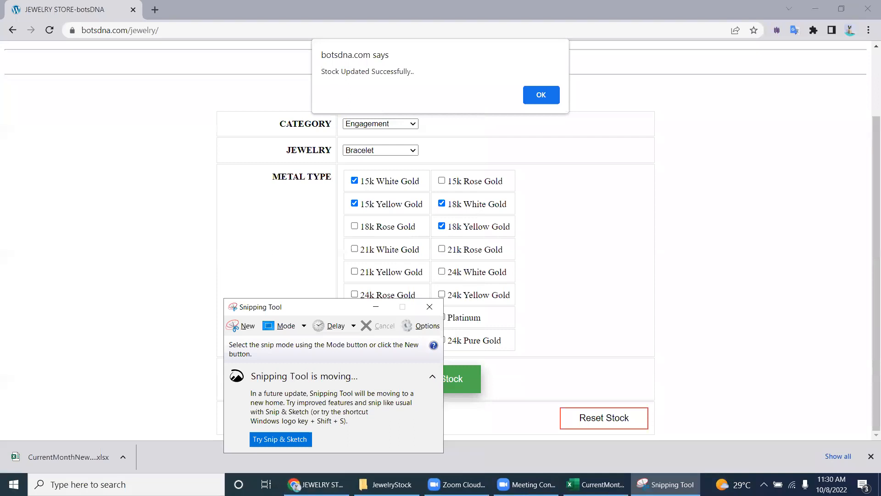
# Capture a new snip of the store page showing the Stock Updated Successfully alert
pyautogui.click(248, 325)
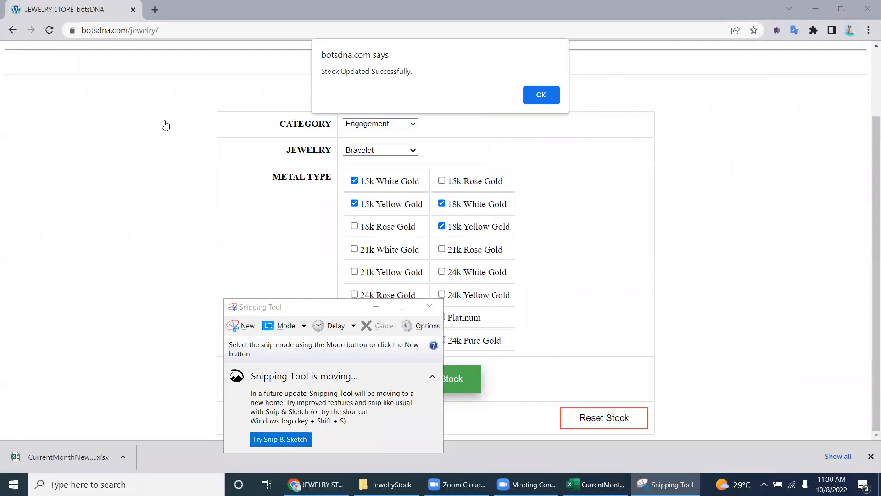
pyautogui.moveTo(737, 441)
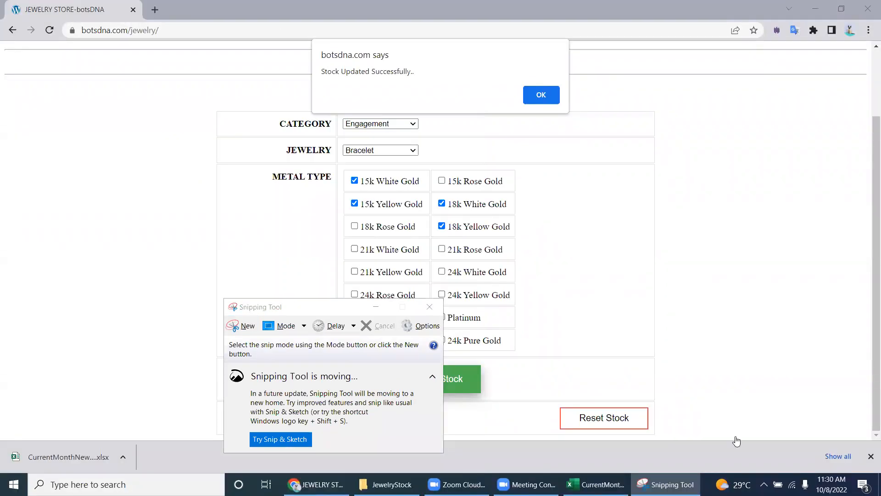
pyautogui.click(247, 324)
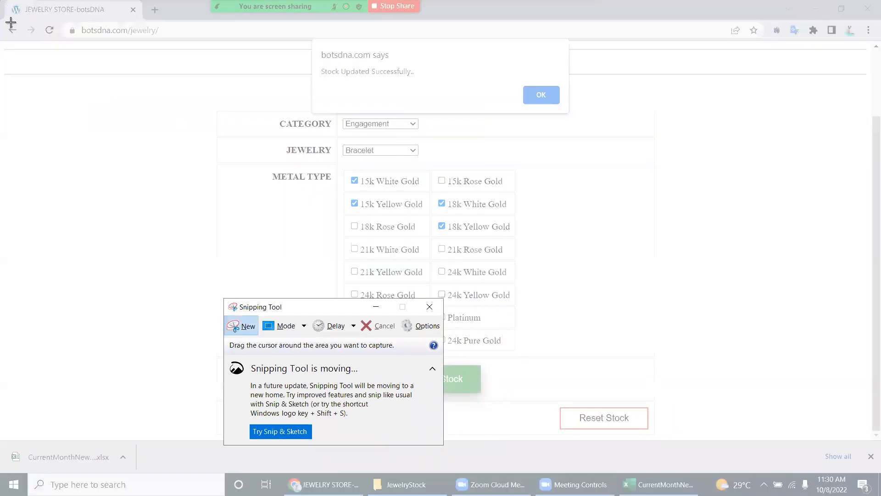
pyautogui.click(429, 307)
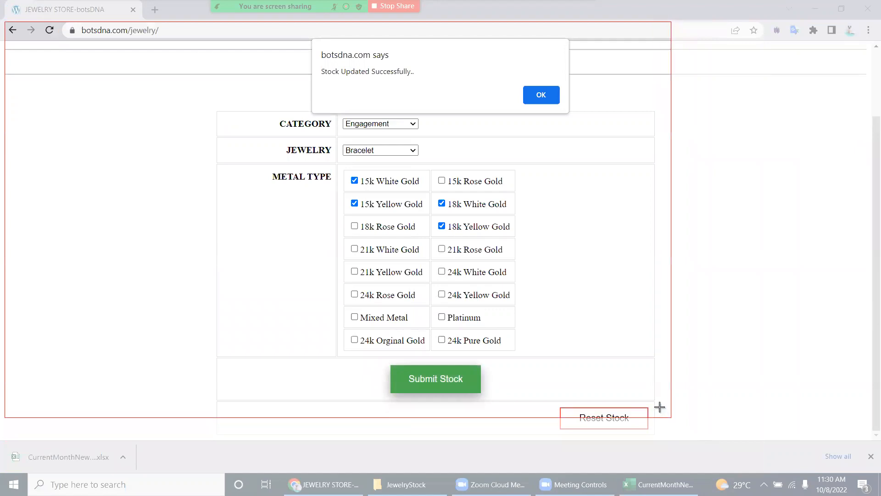
pyautogui.click(664, 484)
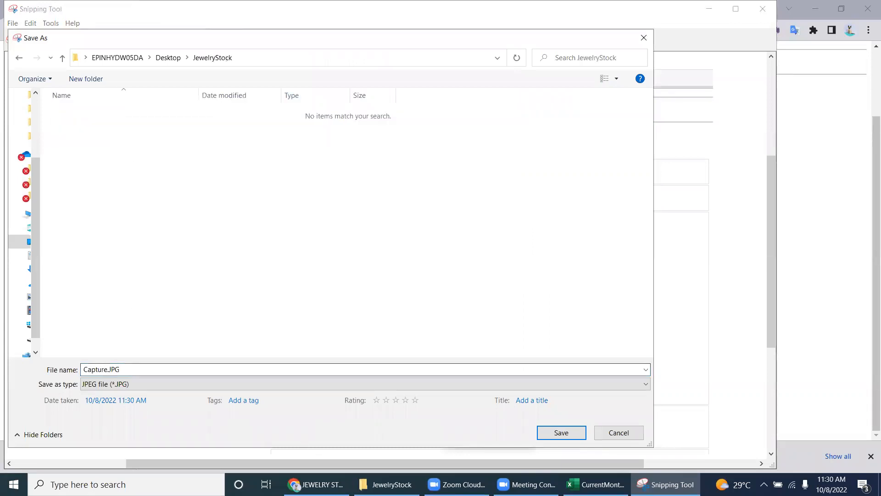
# Save the capture as Engagement_Bracelet.JPG in JewelryStock and show that folder
pyautogui.click(560, 432)
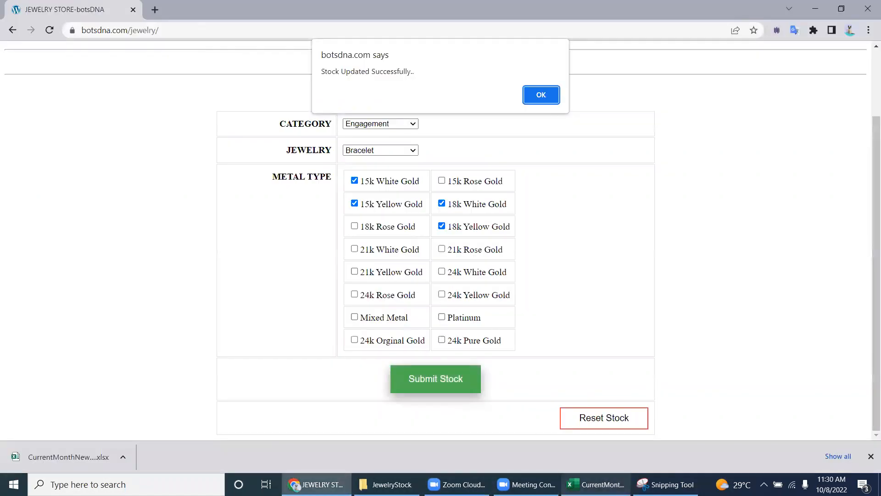
pyautogui.click(386, 484)
pyautogui.write('Engagement')
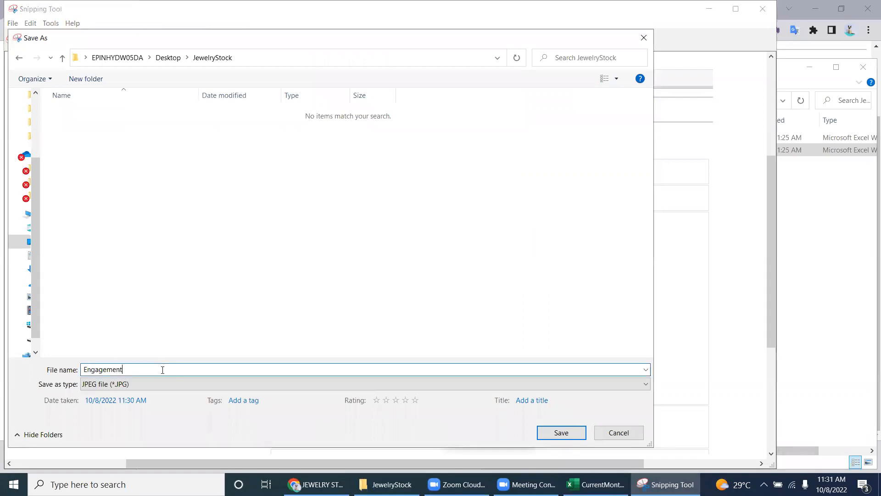
pyautogui.write('_')
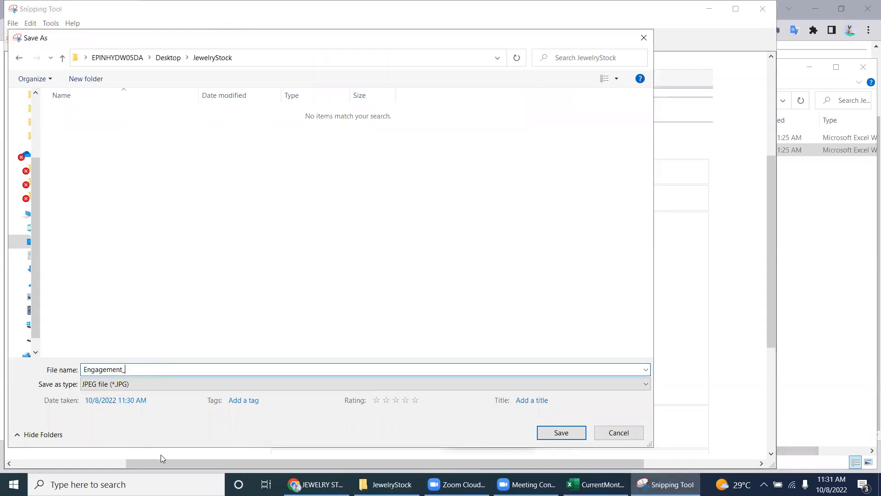
pyautogui.click(560, 432)
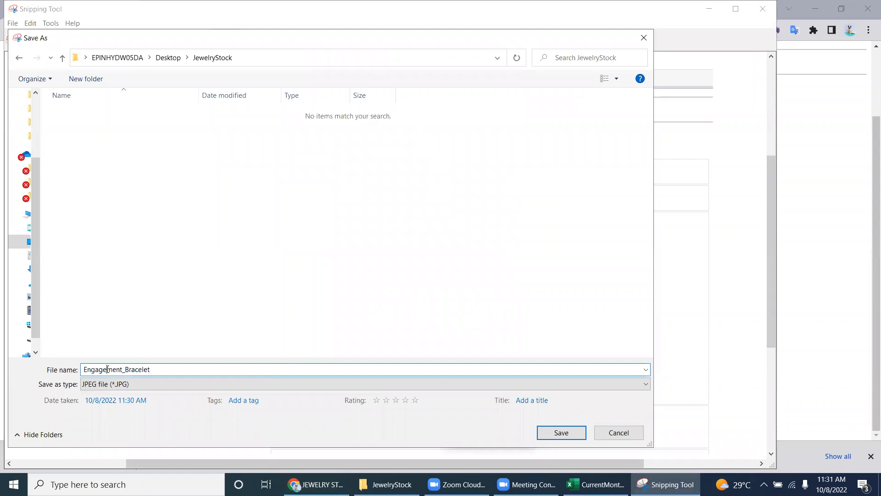
pyautogui.click(560, 432)
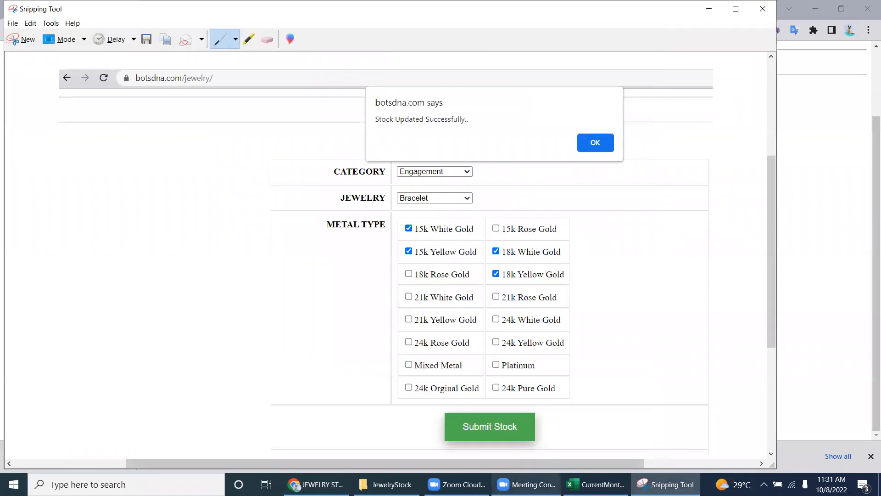
pyautogui.click(387, 484)
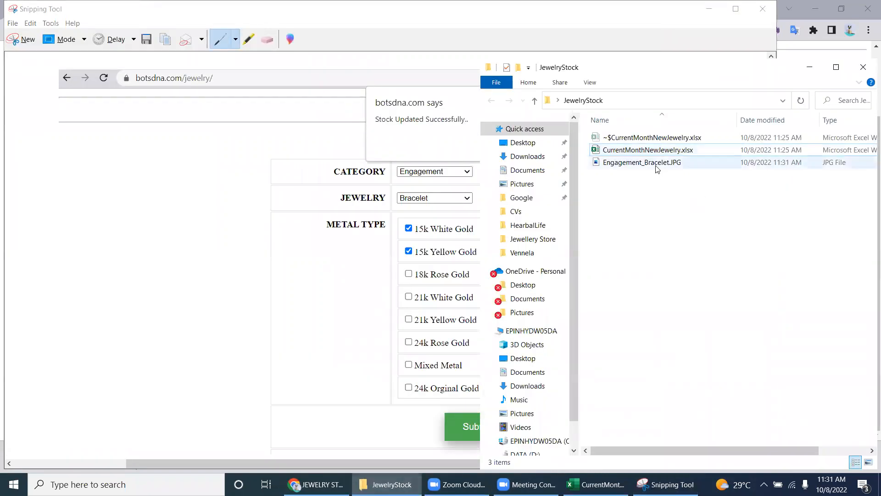
# Open Engagement_Bracelet.JPG in Photos to verify the captured success message
pyautogui.click(643, 162)
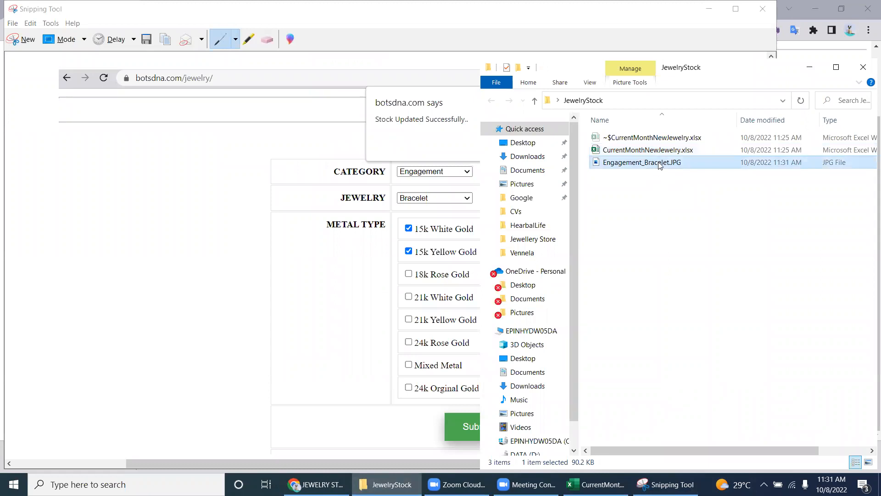
pyautogui.doubleClick(642, 163)
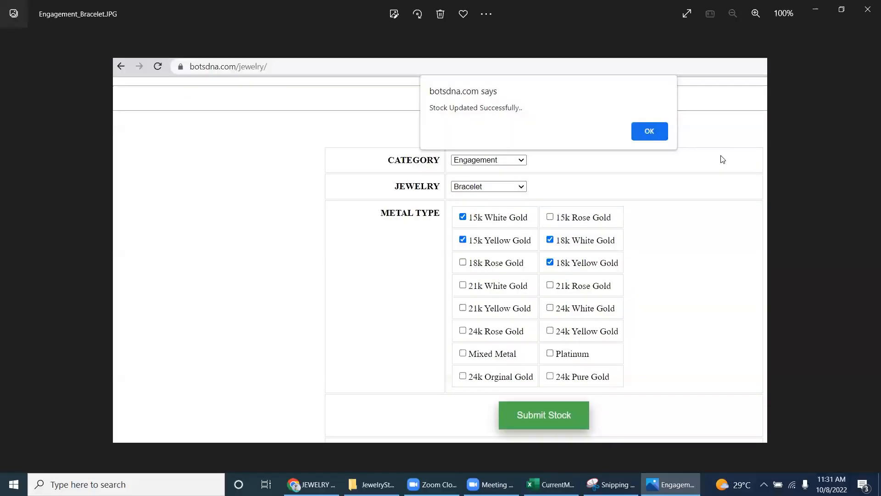
pyautogui.moveTo(746, 141)
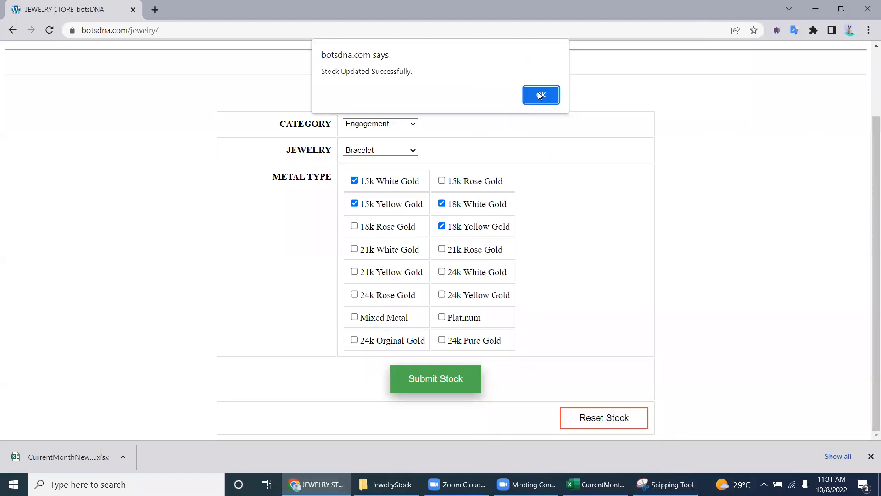
# Dismiss the alert, re-select the Engagement category, then switch to the CurrentMonthNewJewelry workbook
pyautogui.click(540, 95)
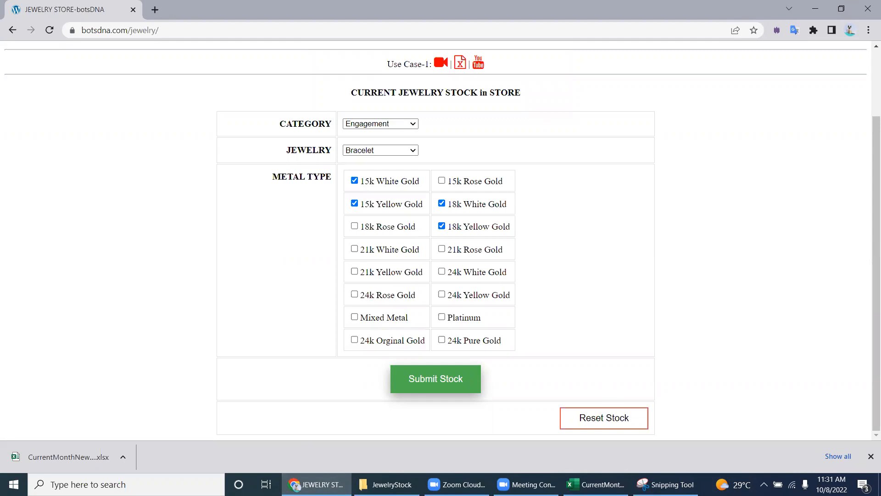
pyautogui.scroll(3)
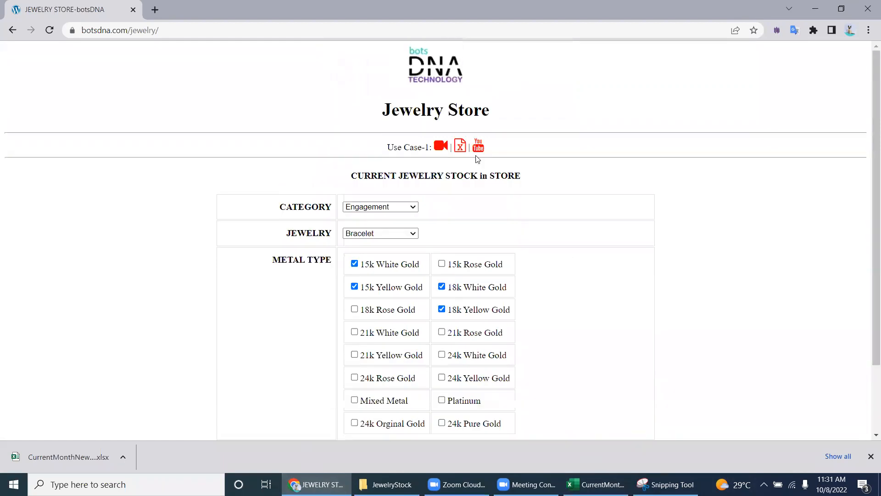
pyautogui.moveTo(460, 146)
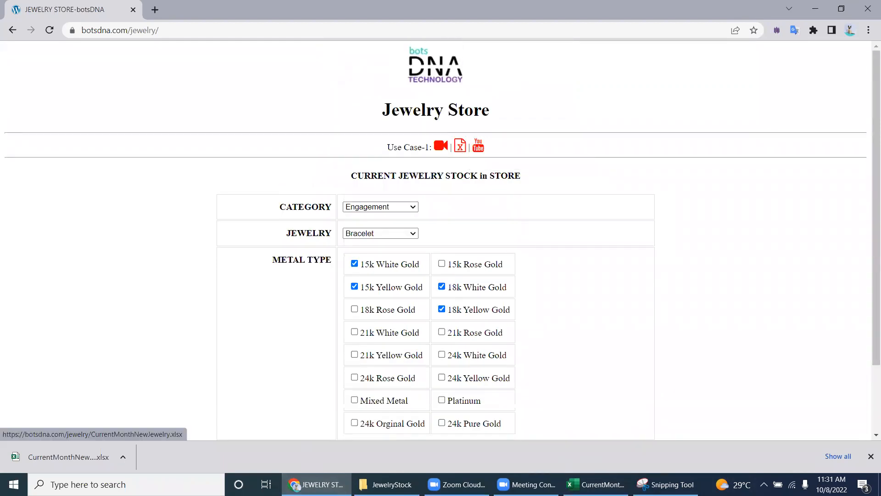
pyautogui.click(594, 483)
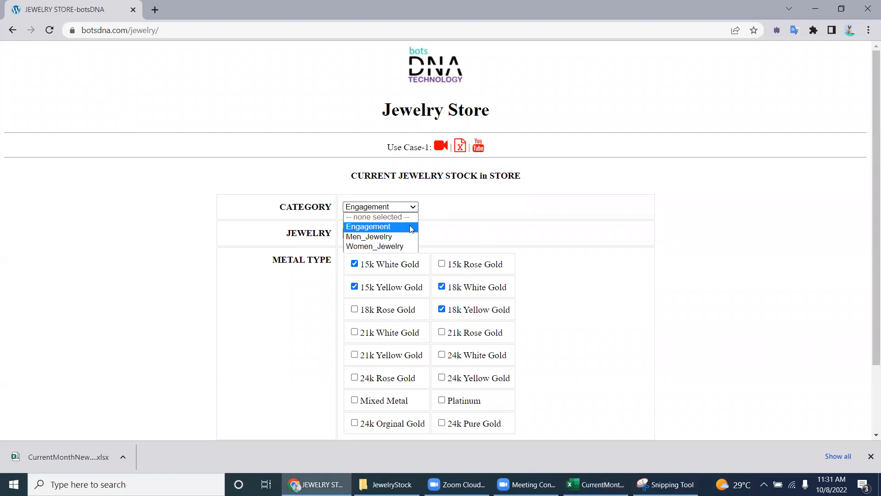
pyautogui.click(380, 232)
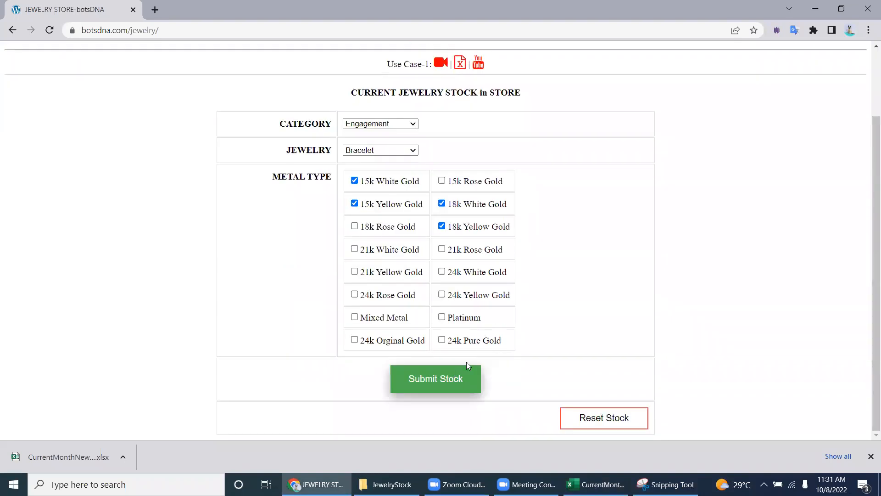
pyautogui.moveTo(543, 186)
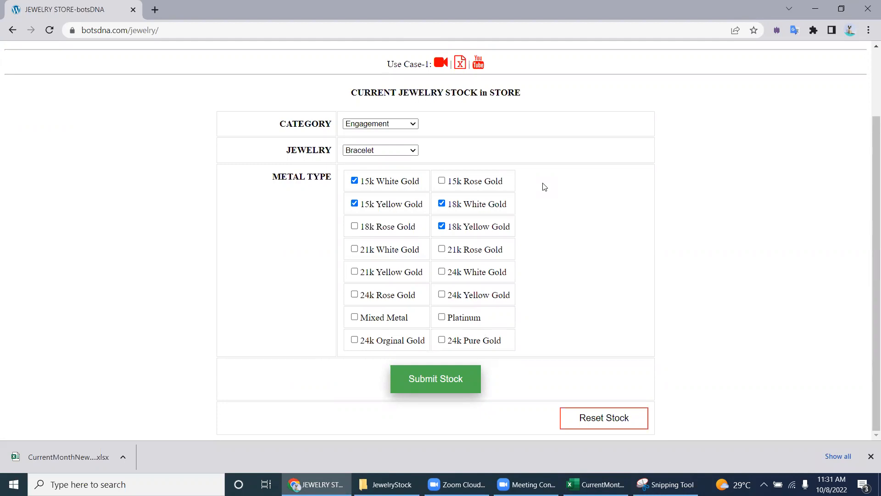
pyautogui.moveTo(486, 455)
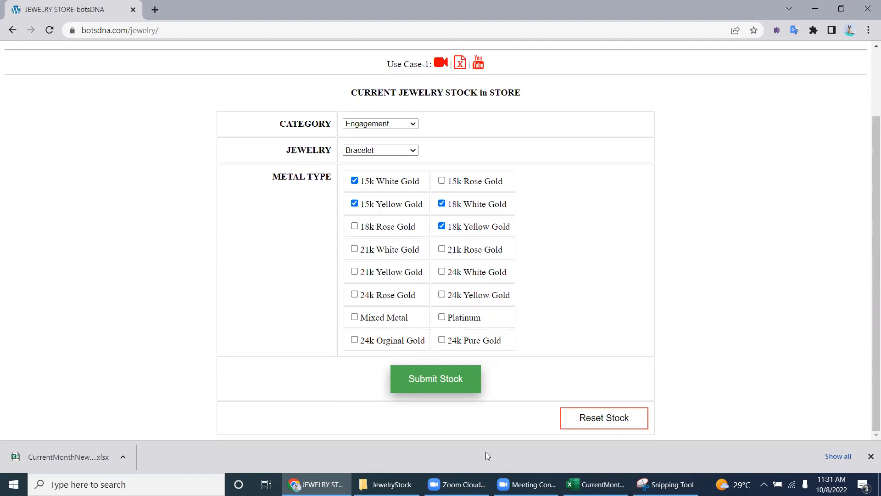
pyautogui.click(385, 484)
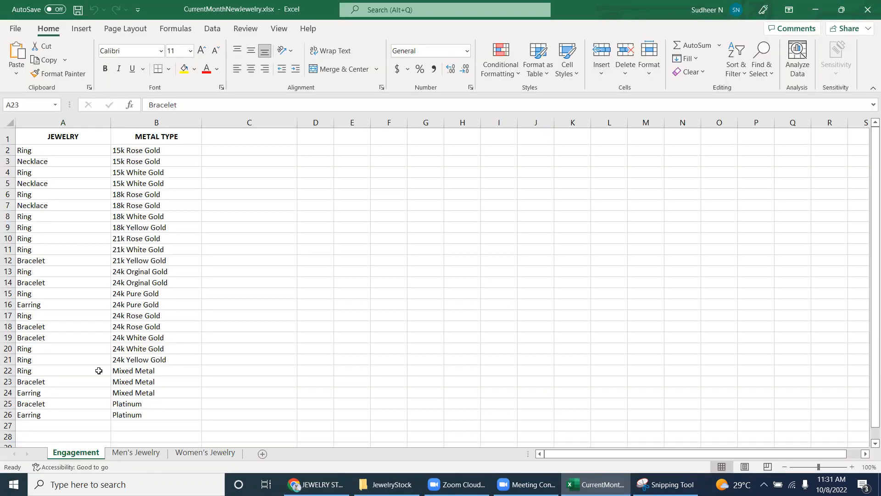
# Review the Engagement sheet's metal types and return to the jewelry store page in Chrome
pyautogui.click(63, 392)
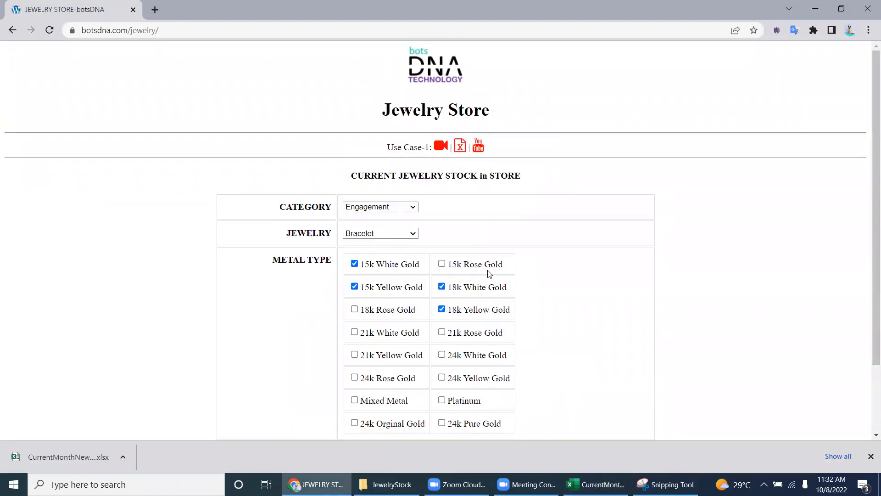
pyautogui.moveTo(567, 226)
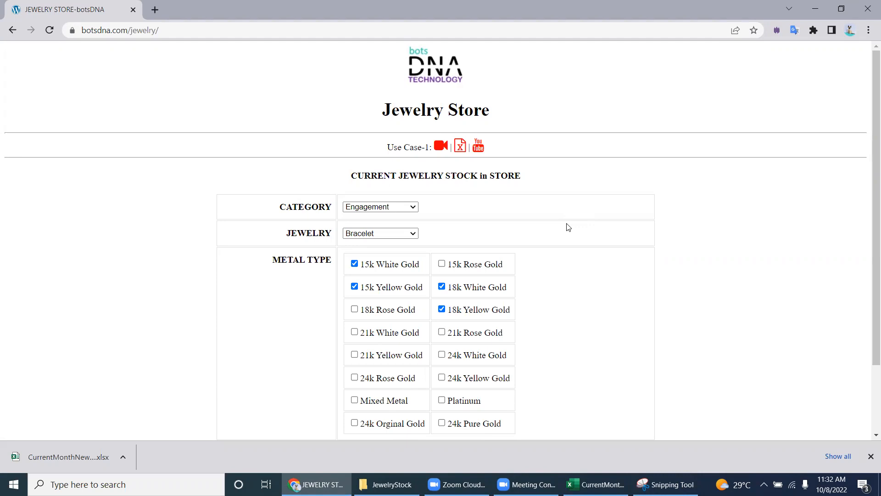
pyautogui.moveTo(508, 108)
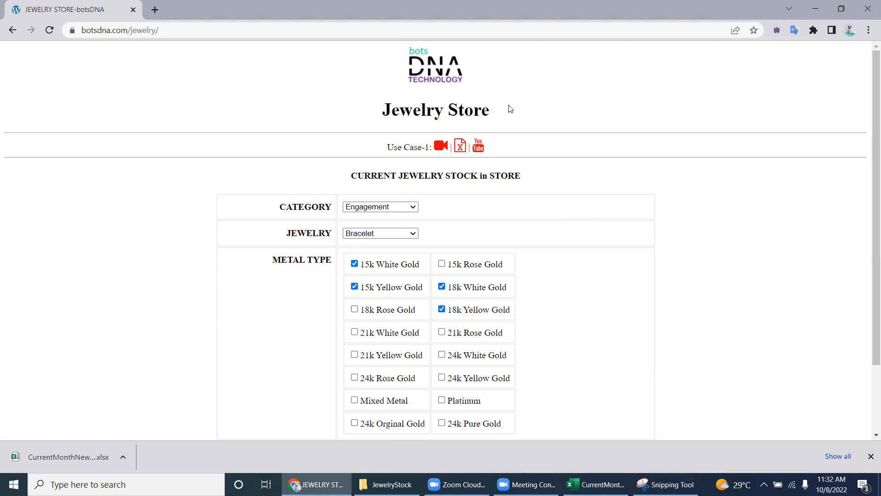